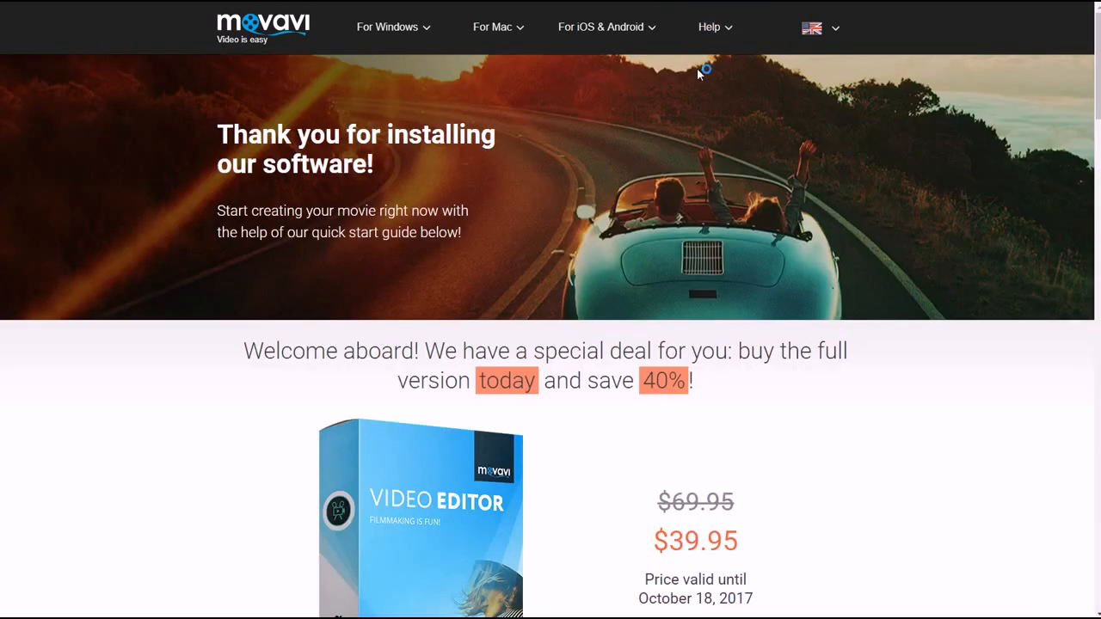
{"action": "mouse_move", "coordinate": [704, 117]}
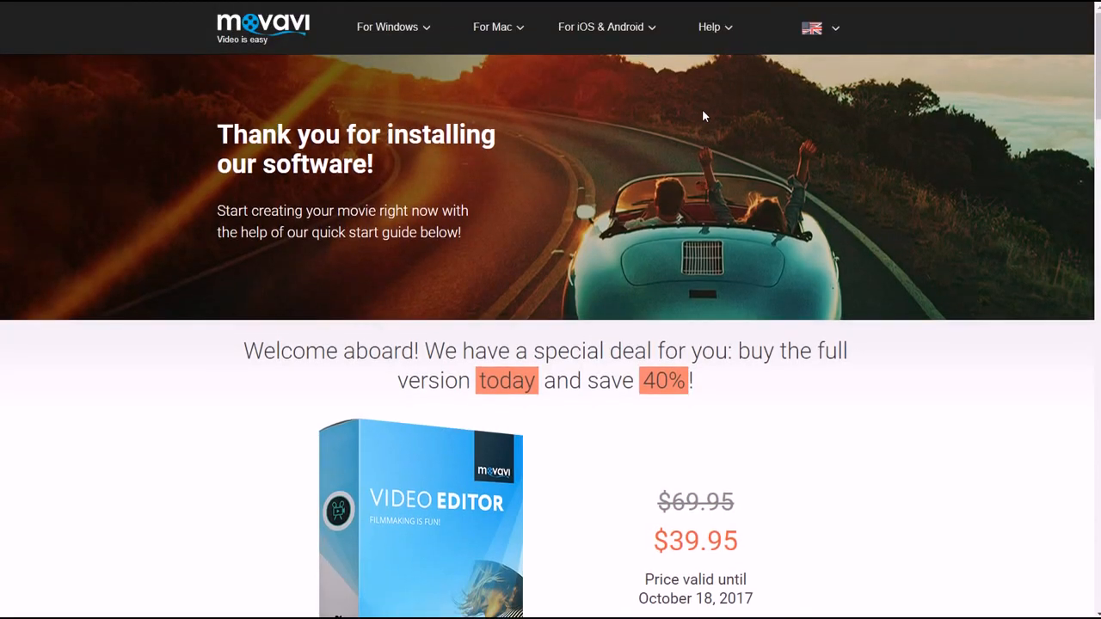
Step: Scroll the thank-you page down to the Video Editor 40% discount offer at $39.95
{"action": "scroll", "scroll_direction": "down", "scroll_amount": 3}
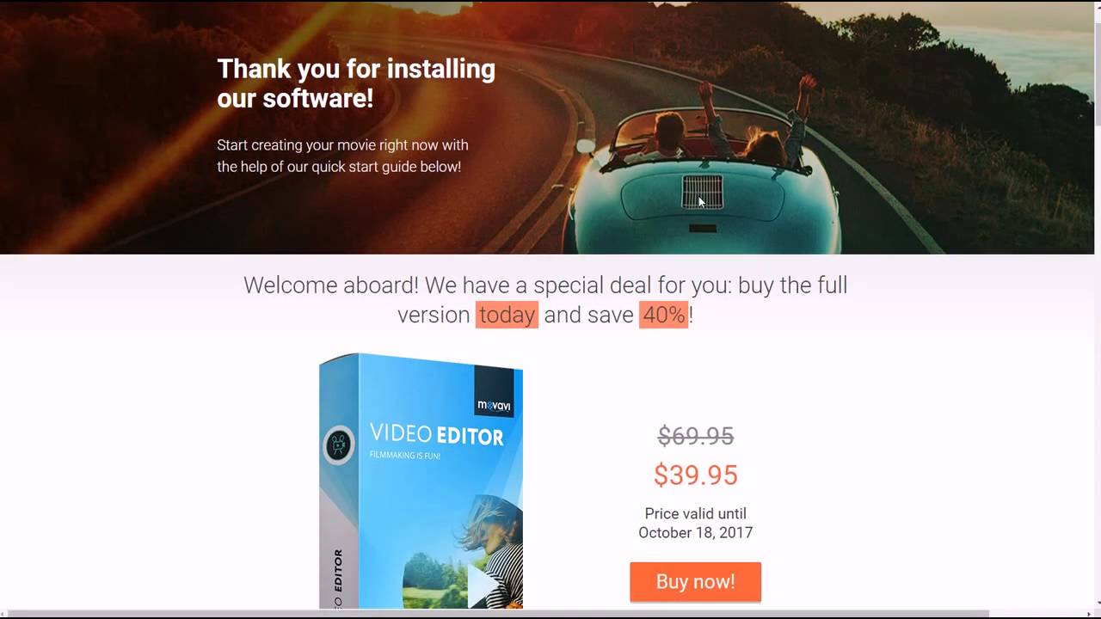
{"action": "scroll", "scroll_direction": "down", "scroll_amount": 3}
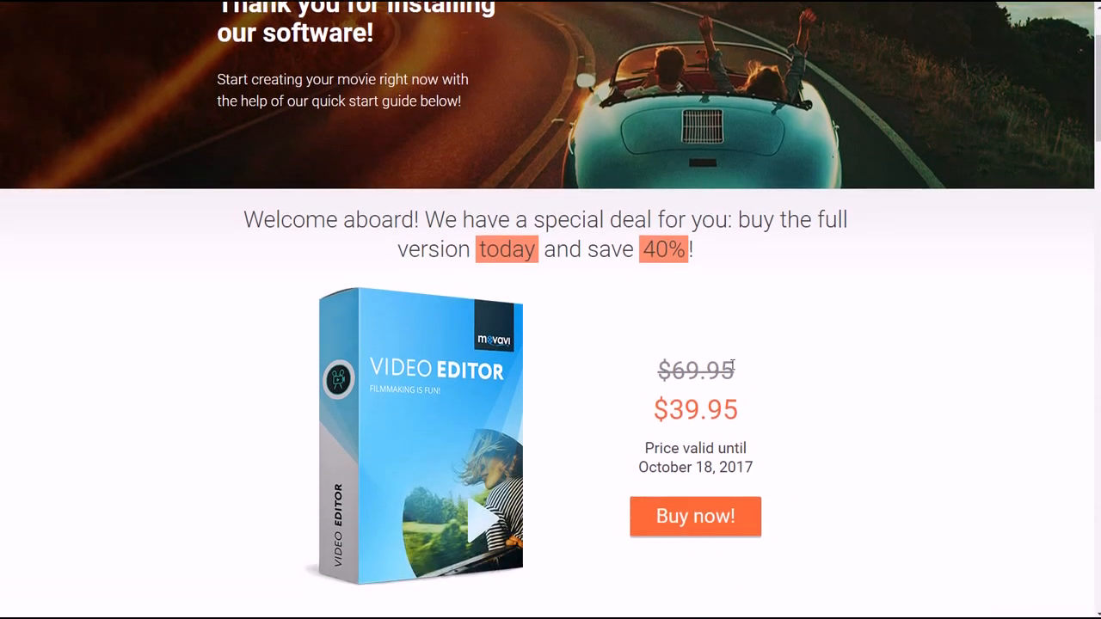
{"action": "mouse_move", "coordinate": [703, 405]}
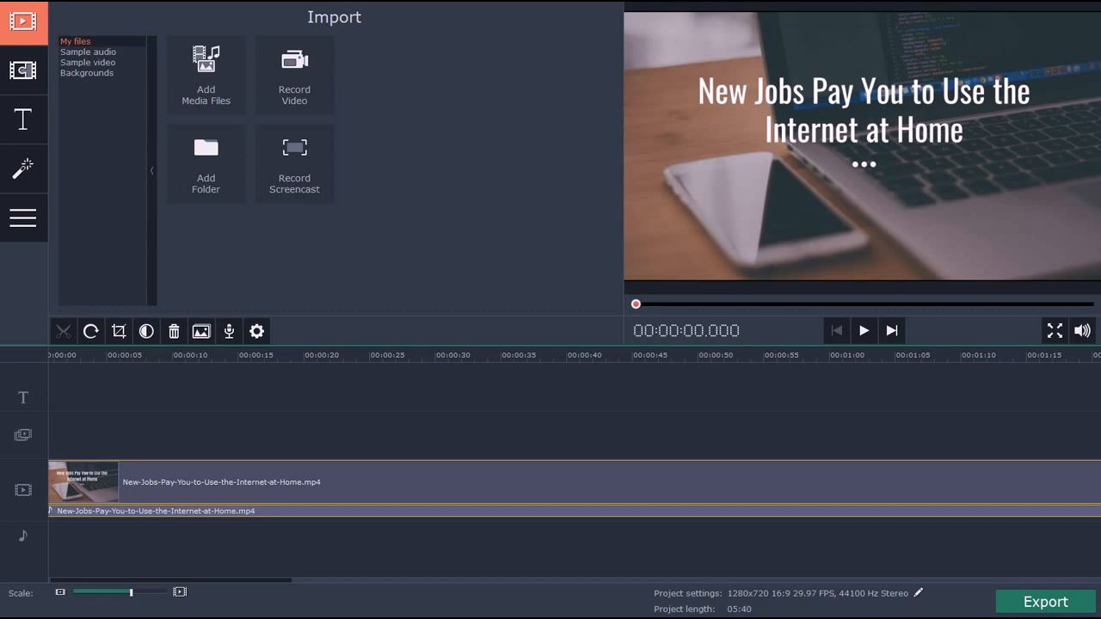
{"action": "mouse_move", "coordinate": [101, 485]}
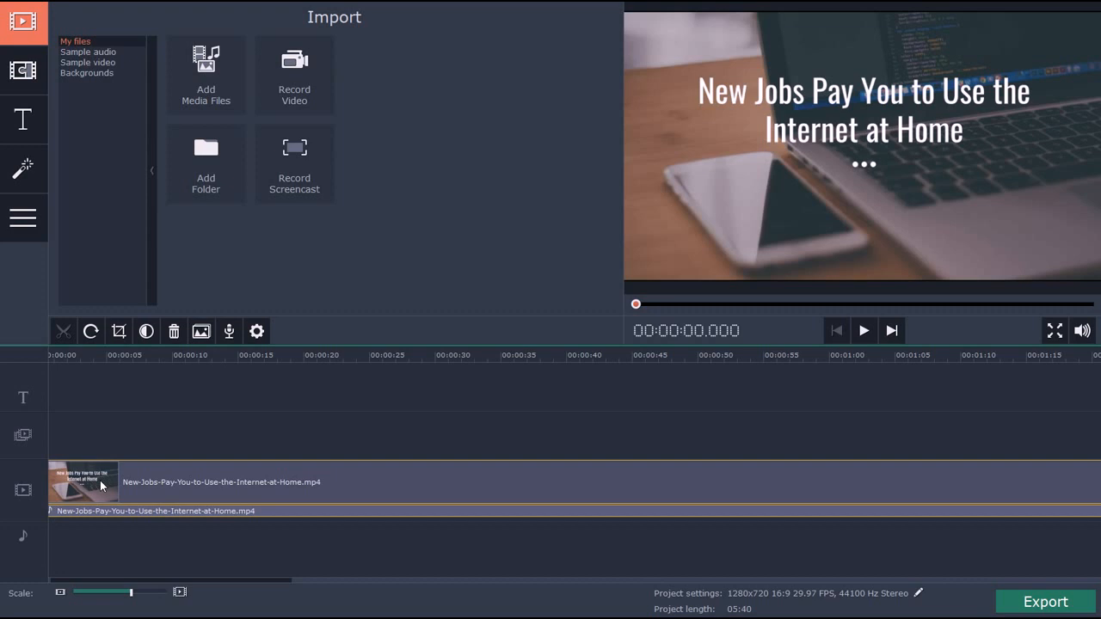
{"action": "mouse_move", "coordinate": [143, 67]}
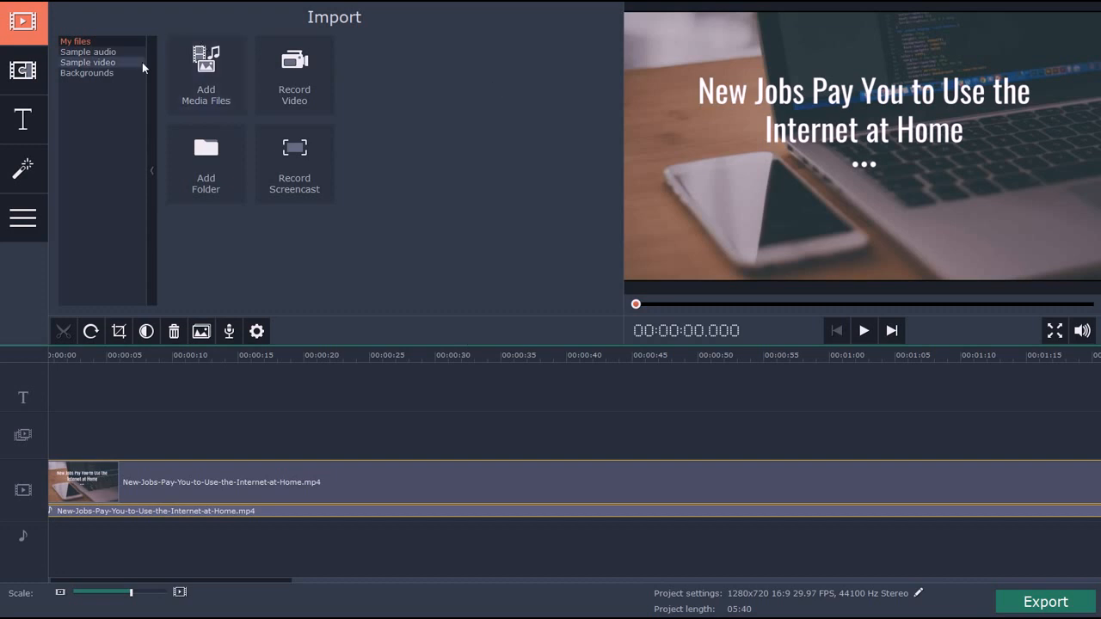
{"action": "mouse_move", "coordinate": [224, 72]}
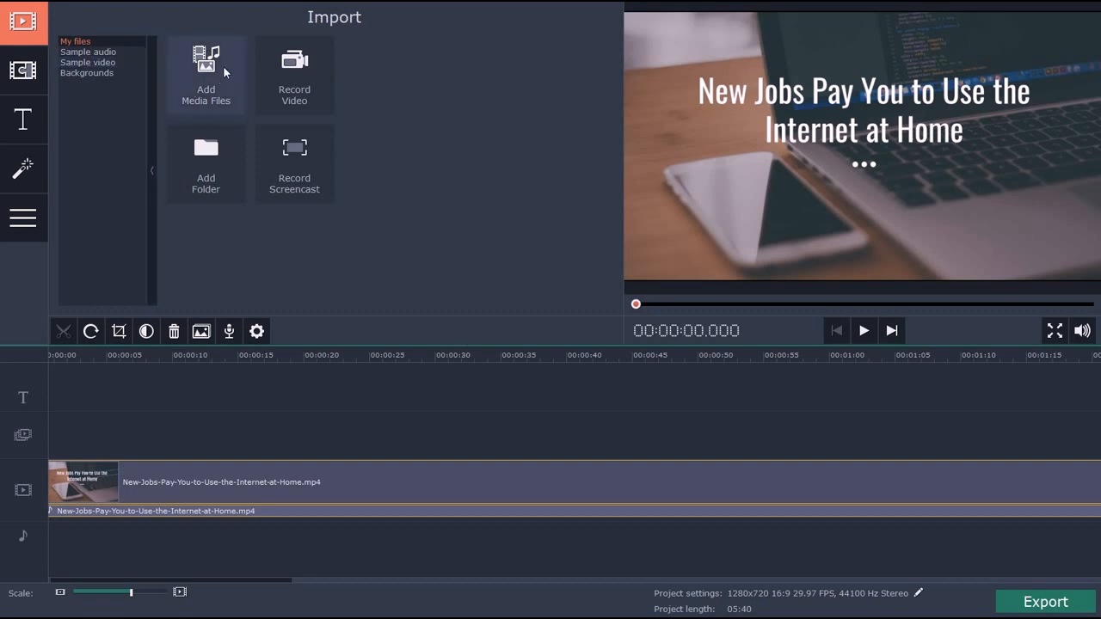
{"action": "mouse_move", "coordinate": [254, 69]}
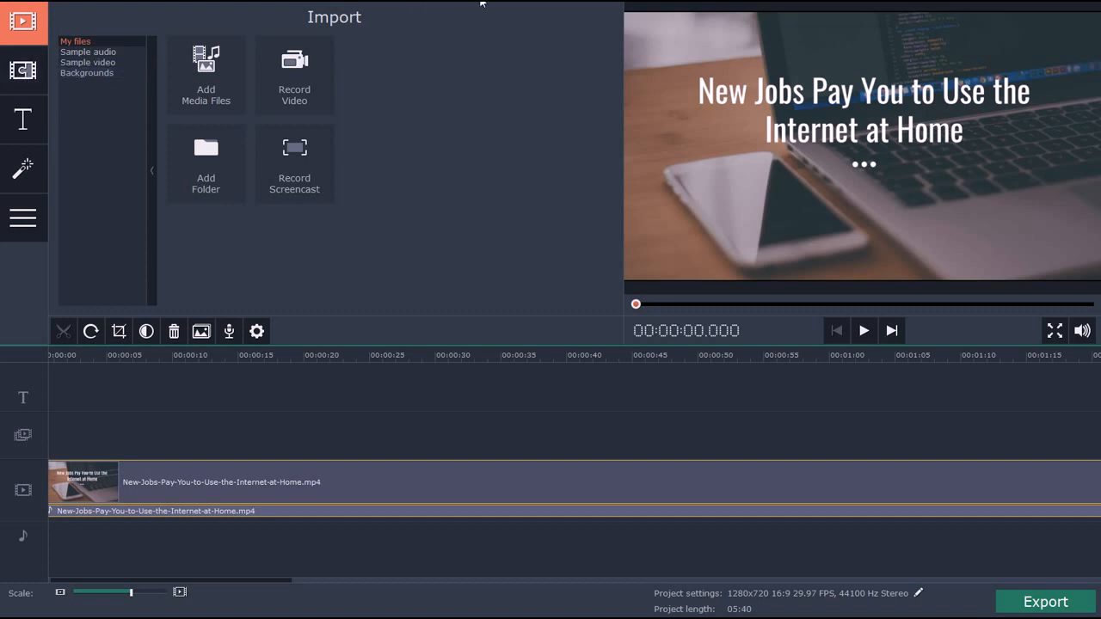
Step: Show the Transitions library in the left sidebar
{"action": "left_click", "coordinate": [22, 69]}
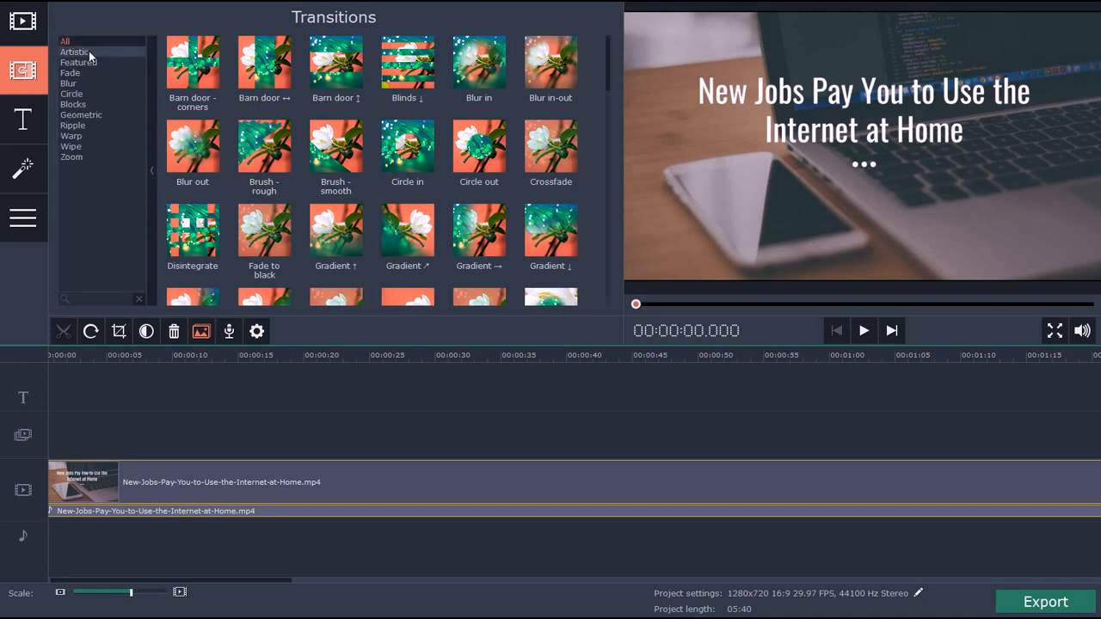
{"action": "mouse_move", "coordinate": [240, 72]}
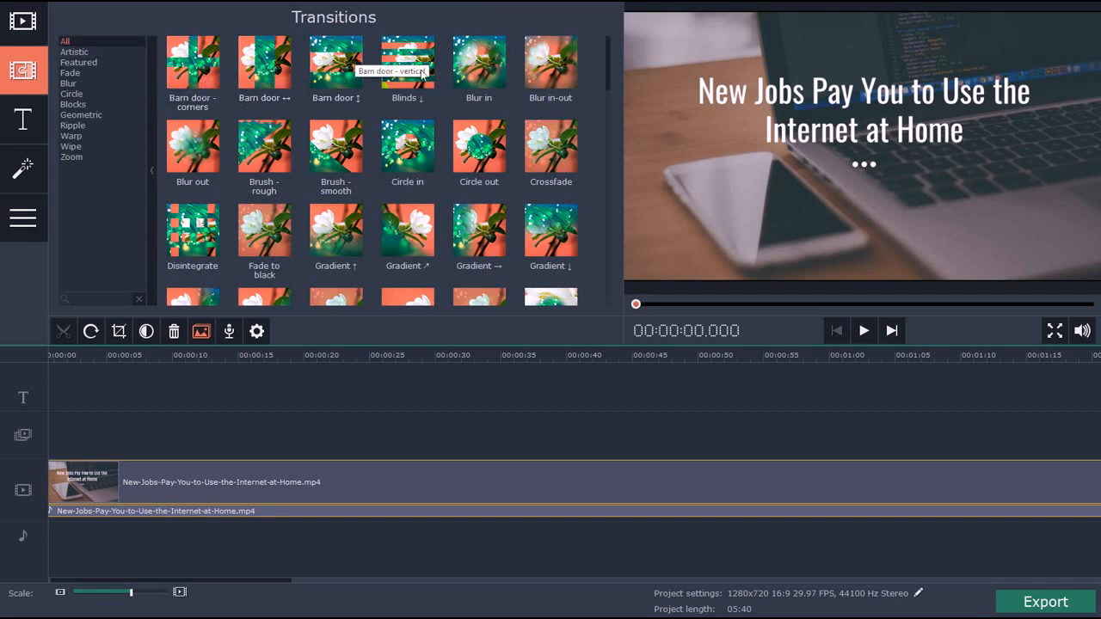
{"action": "mouse_move", "coordinate": [551, 154]}
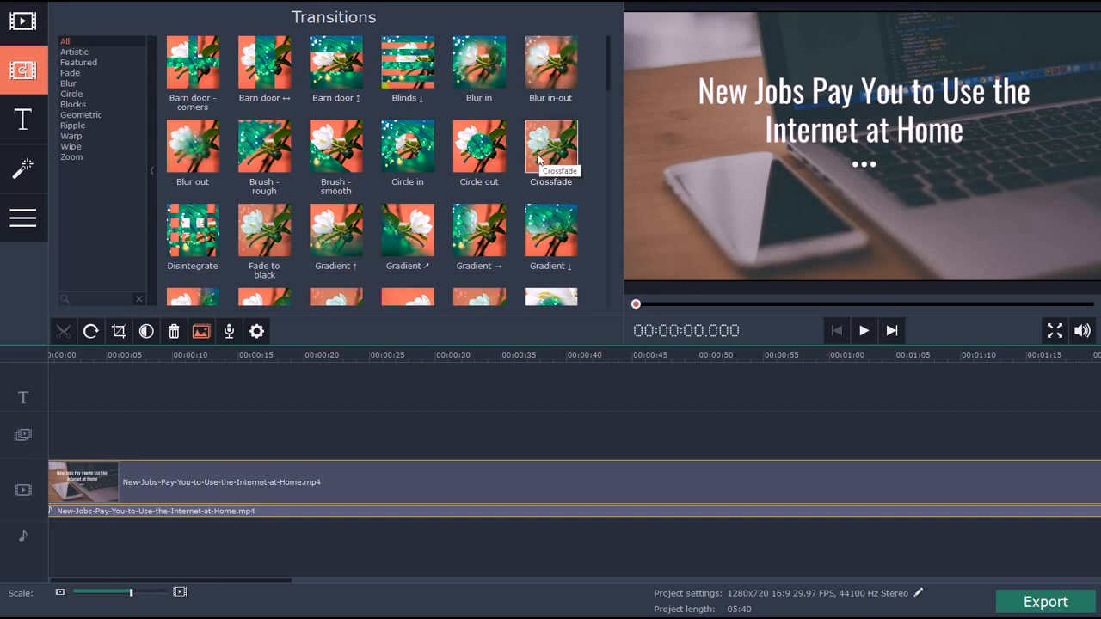
Step: Preview Gradient transition thumbnails in the player and return to the top of the list
{"action": "scroll", "scroll_direction": "down", "scroll_amount": 3}
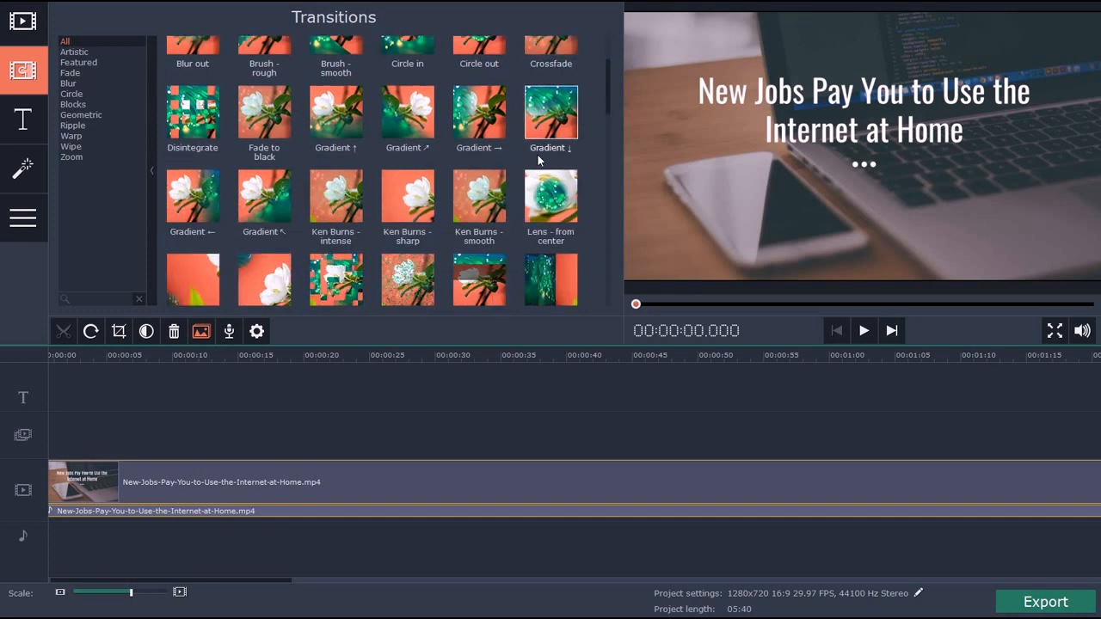
{"action": "left_click", "coordinate": [863, 331]}
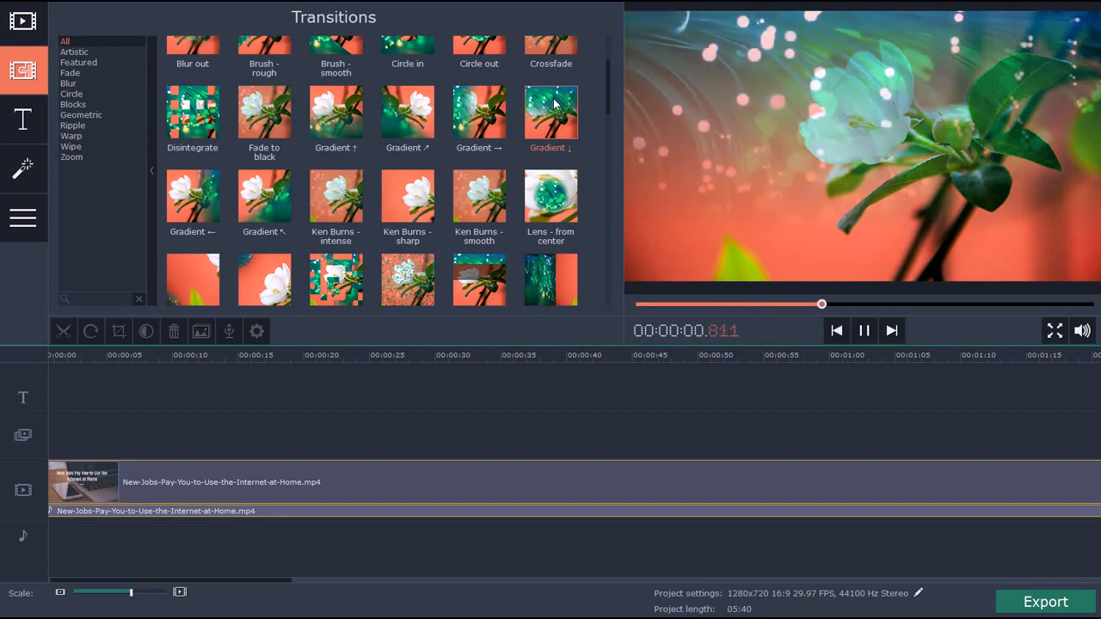
{"action": "left_click", "coordinate": [864, 331]}
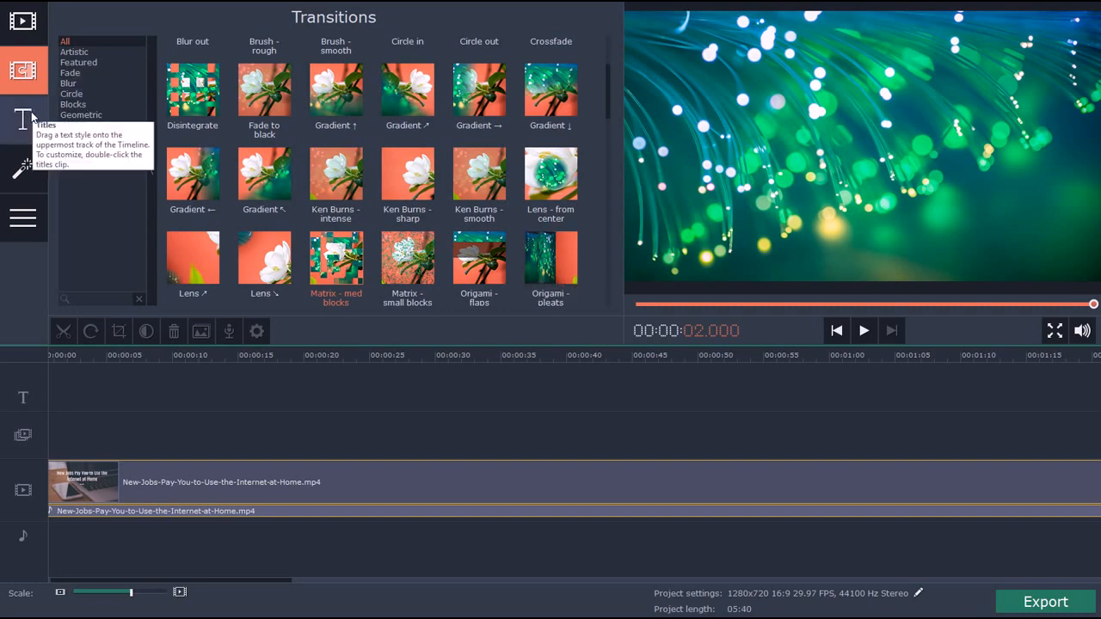
{"action": "scroll", "scroll_direction": "up", "scroll_amount": 3}
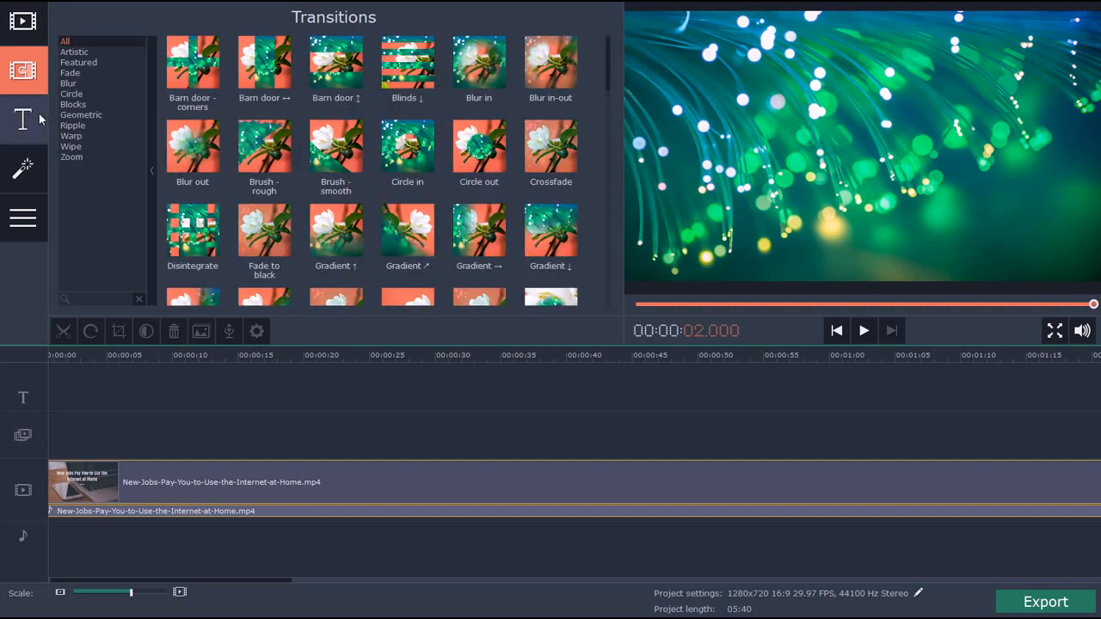
Step: Show the Titles library and preview the Friendship and Ribbon 1 title styles
{"action": "left_click", "coordinate": [24, 119]}
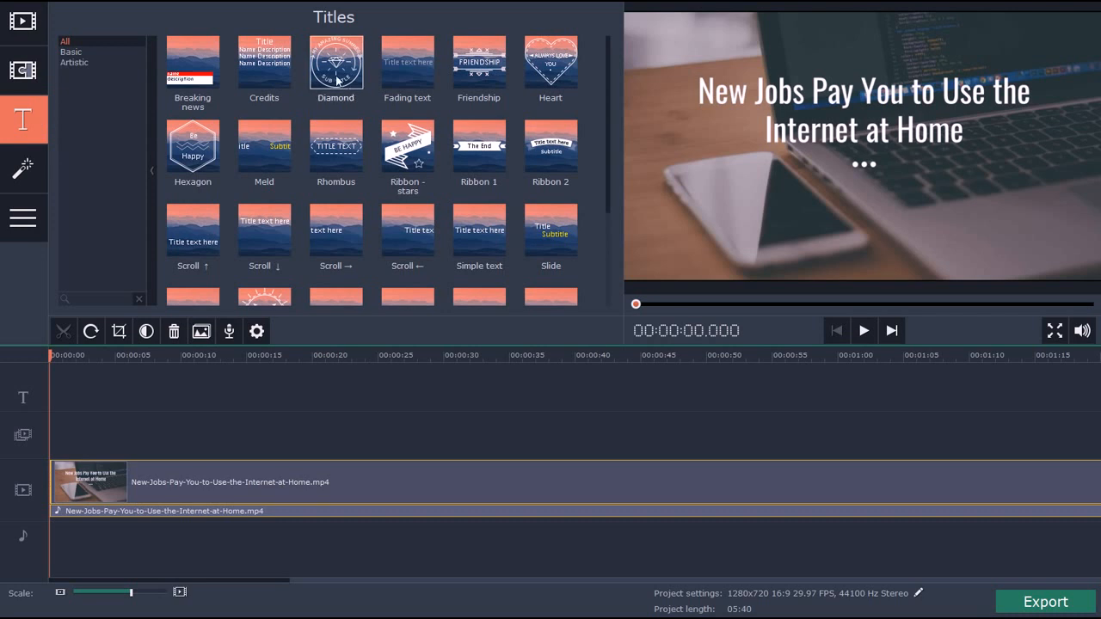
{"action": "mouse_move", "coordinate": [478, 62]}
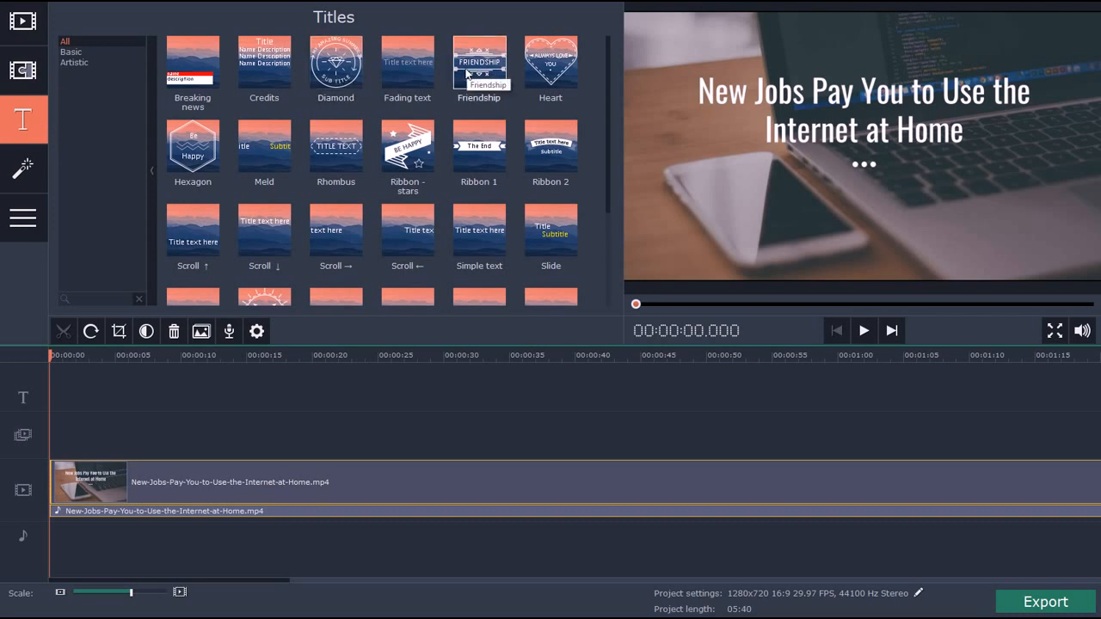
{"action": "left_click", "coordinate": [864, 330]}
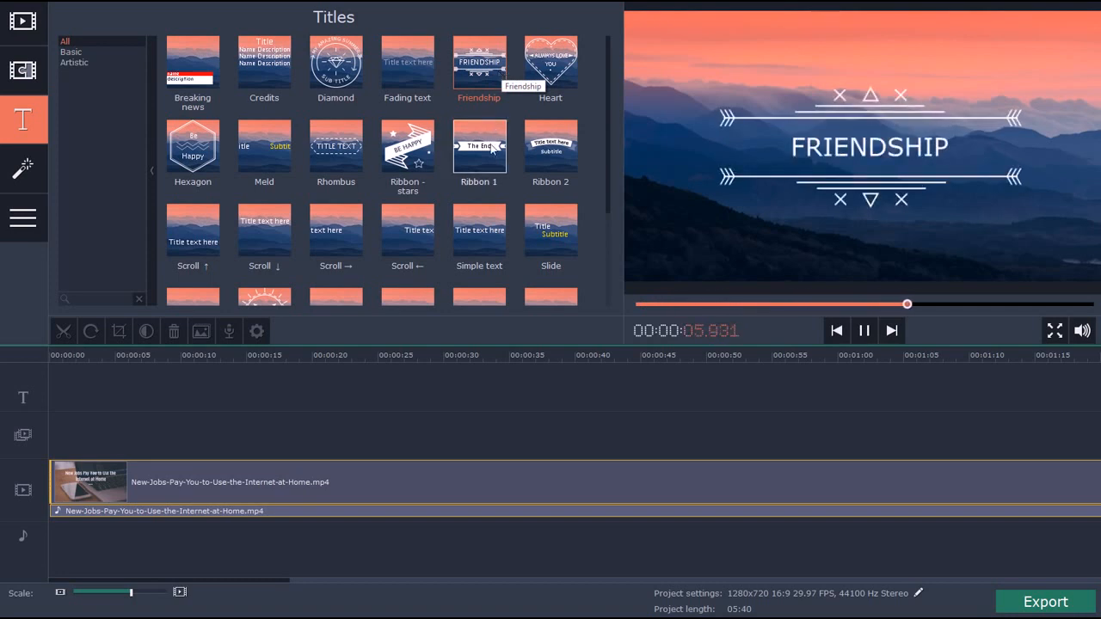
{"action": "left_click", "coordinate": [478, 144]}
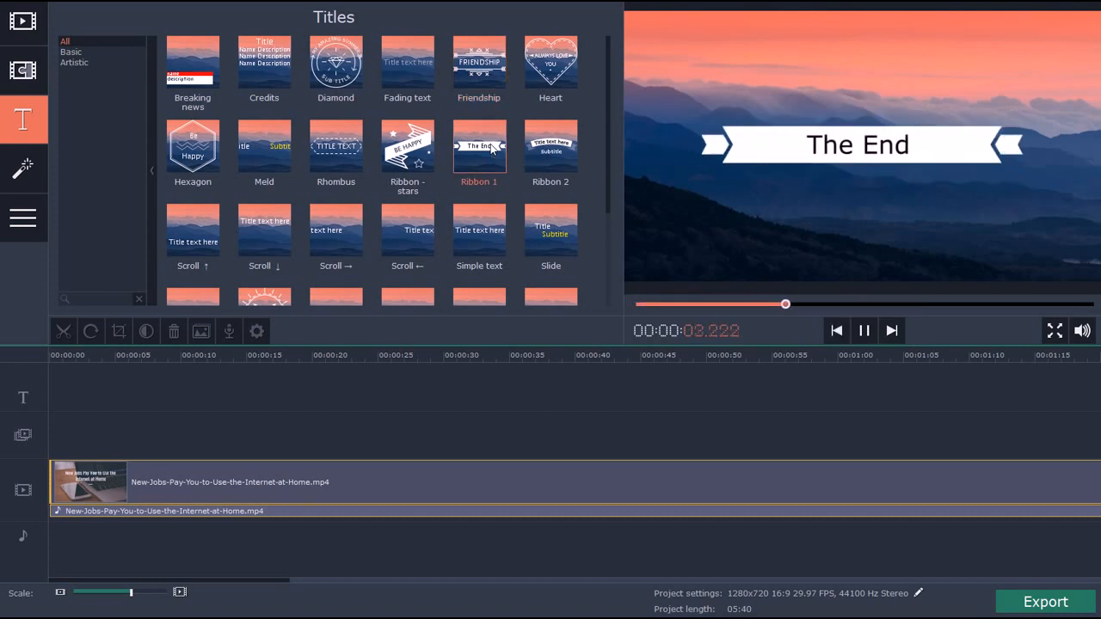
{"action": "scroll", "scroll_direction": "down", "scroll_amount": 3}
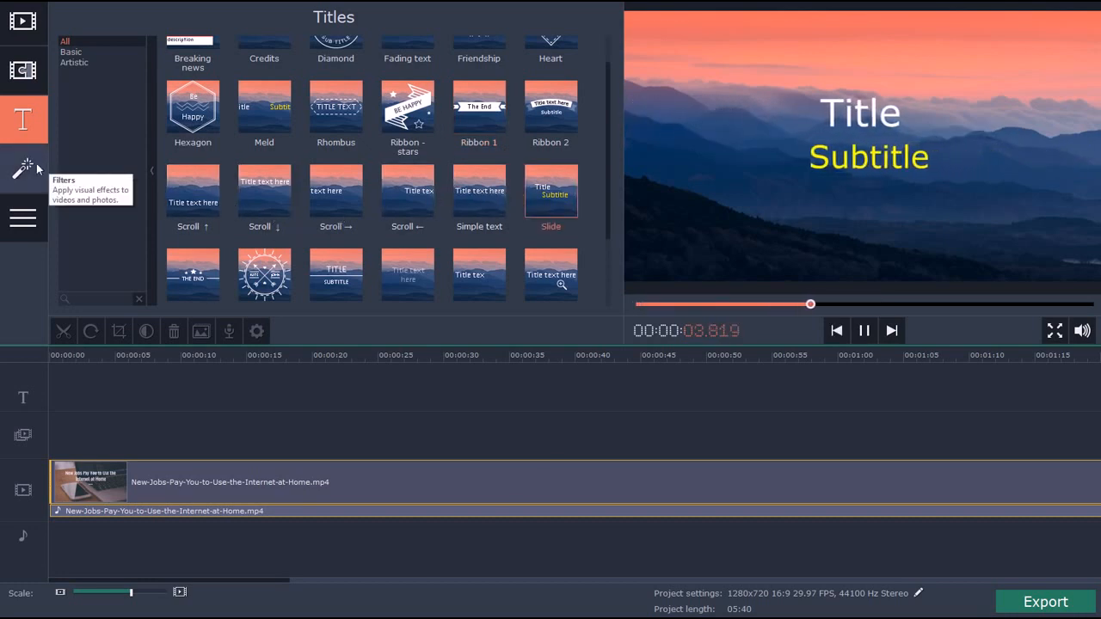
Step: Show the Filters library, preview Blur - intense, then move on to the clip Tools panel
{"action": "left_click", "coordinate": [24, 168]}
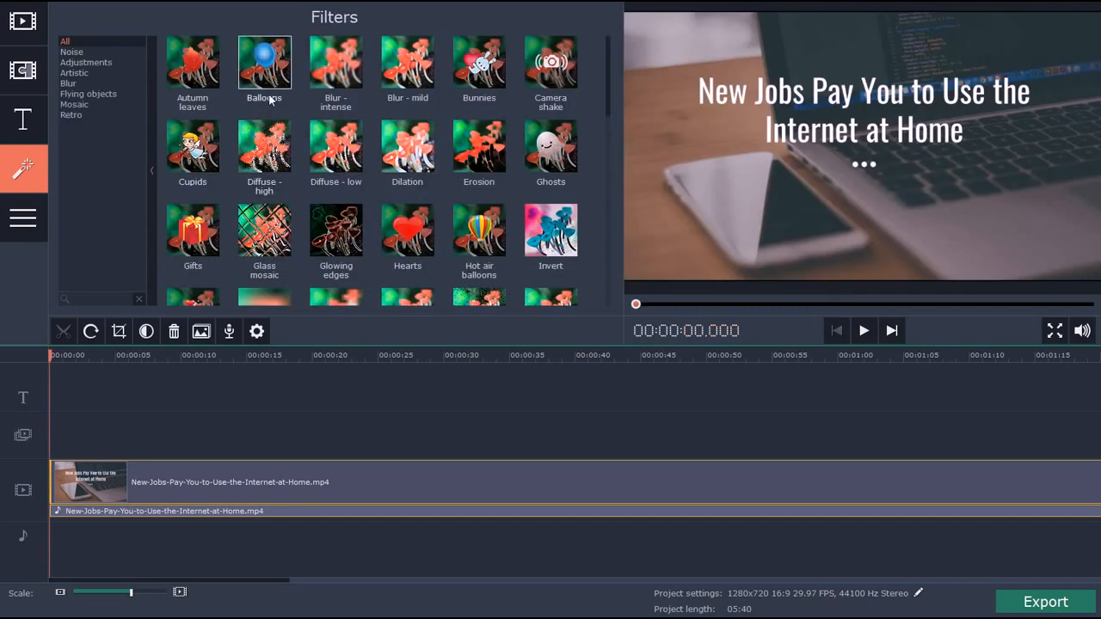
{"action": "mouse_move", "coordinate": [265, 65]}
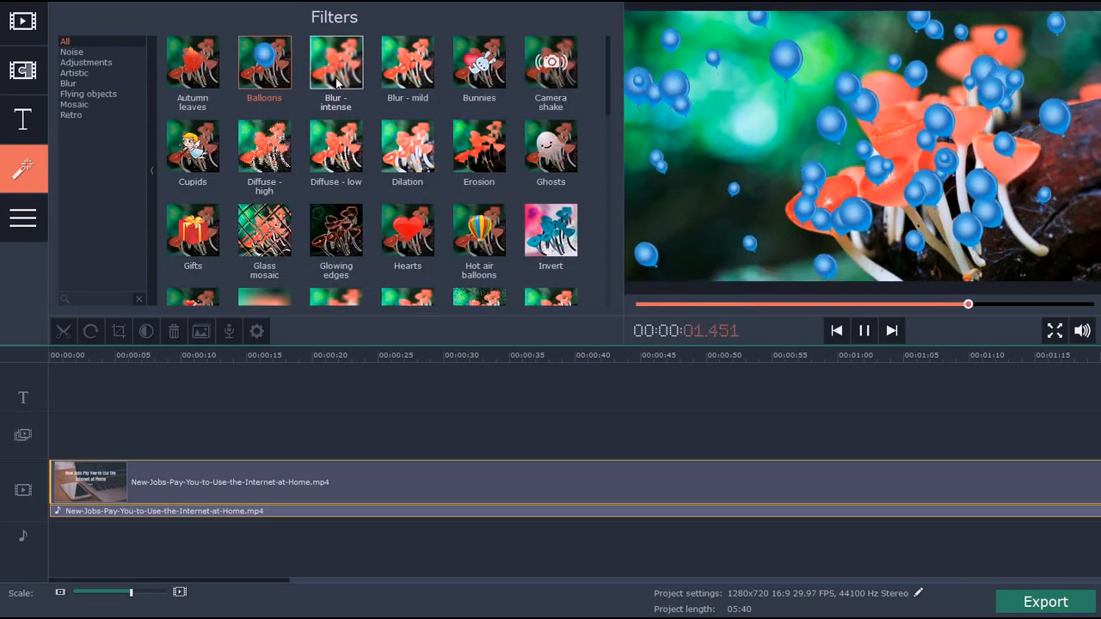
{"action": "left_click", "coordinate": [336, 69]}
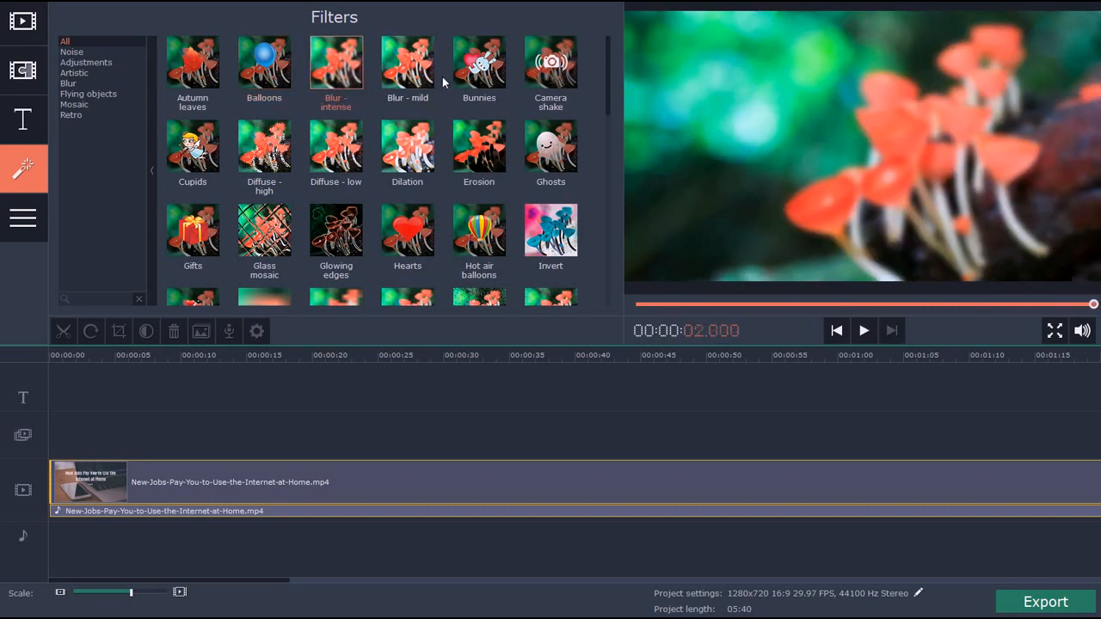
{"action": "mouse_move", "coordinate": [550, 145]}
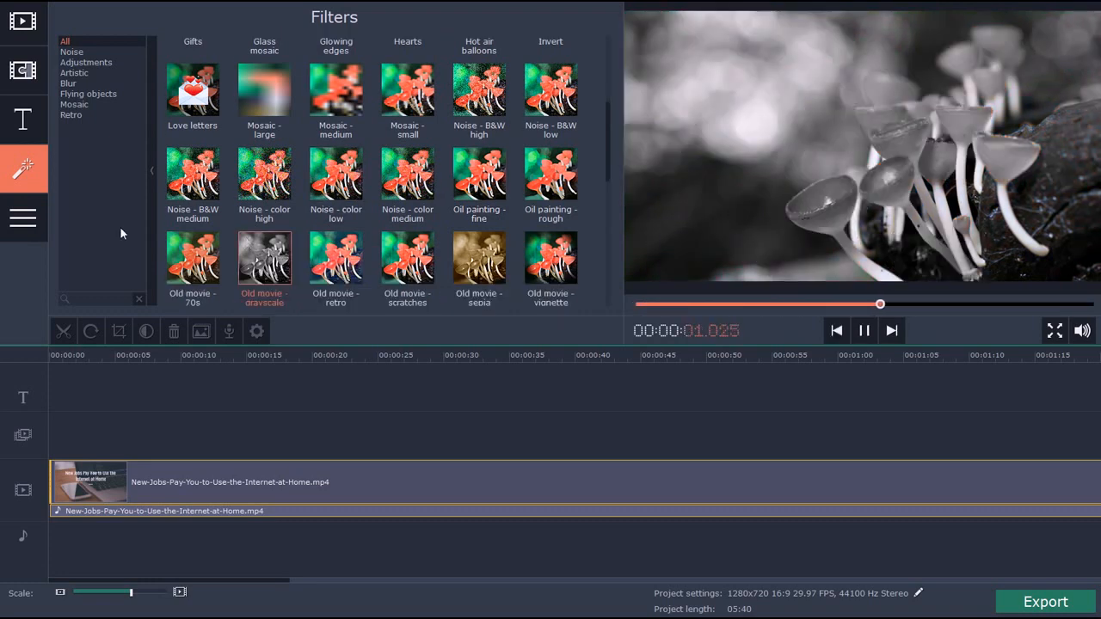
{"action": "left_click", "coordinate": [24, 217]}
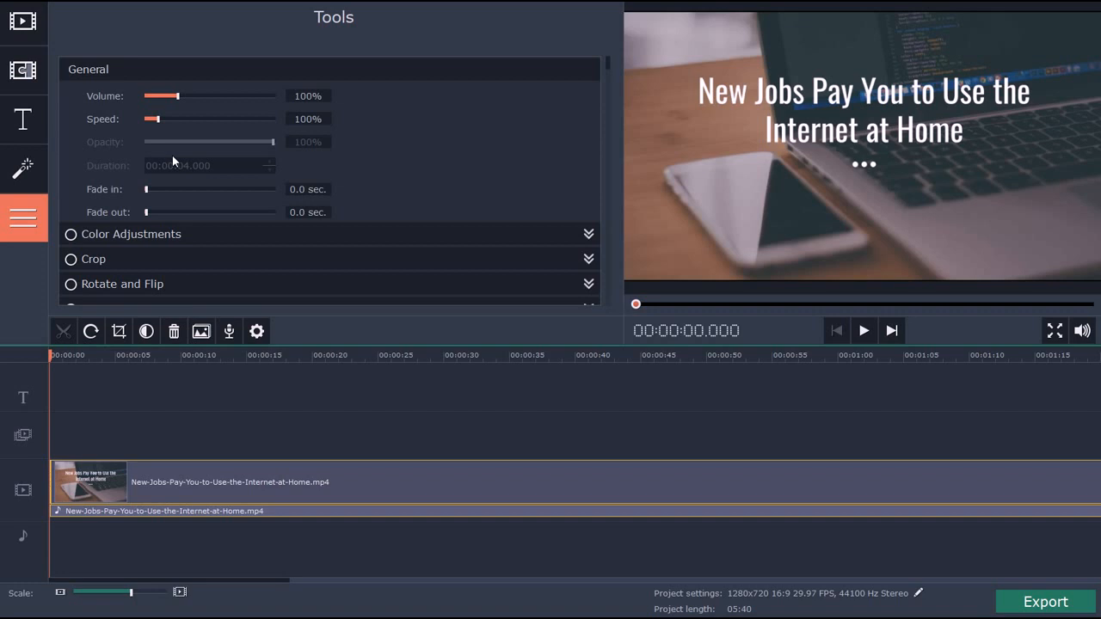
{"action": "mouse_move", "coordinate": [189, 122]}
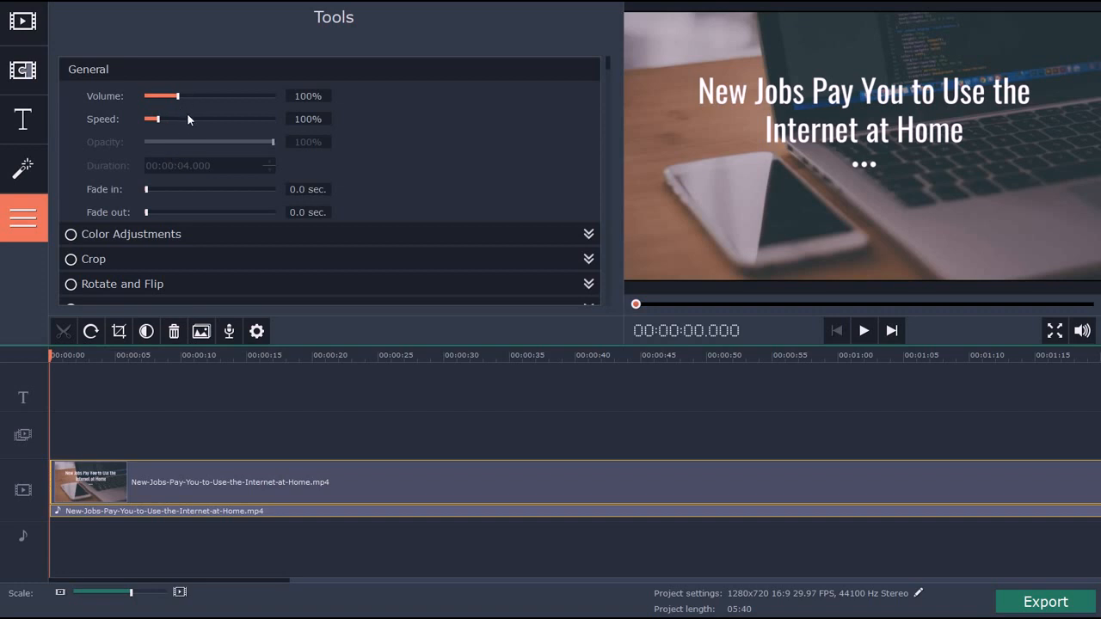
Step: Expand the clip's Crop and Rotate-and-Flip sections in the Tools panel
{"action": "scroll", "scroll_direction": "down", "scroll_amount": 3}
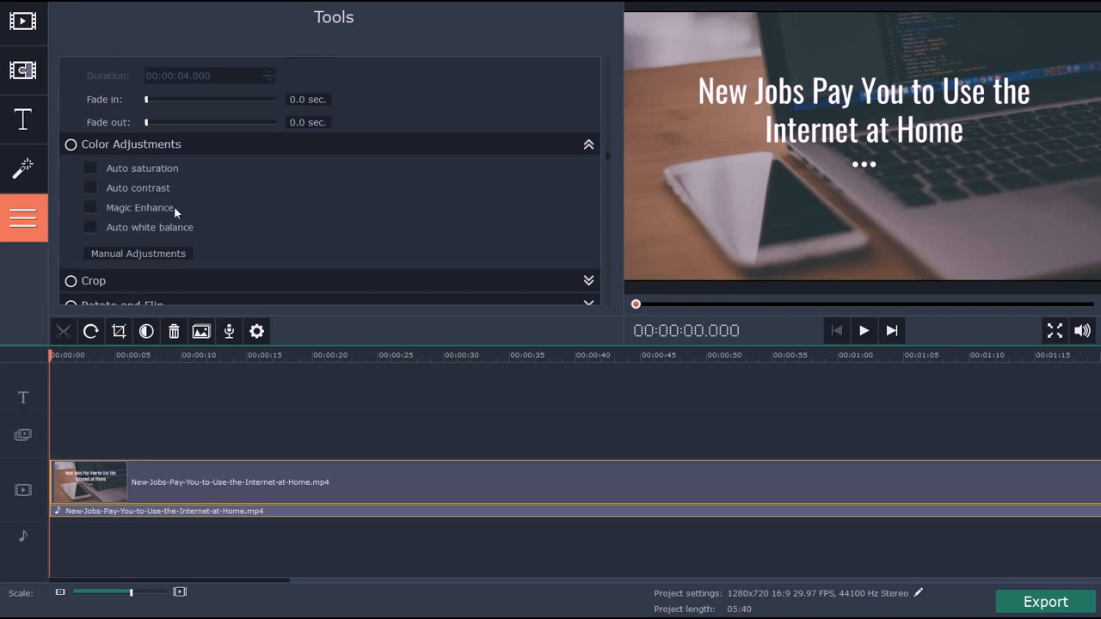
{"action": "mouse_move", "coordinate": [568, 137]}
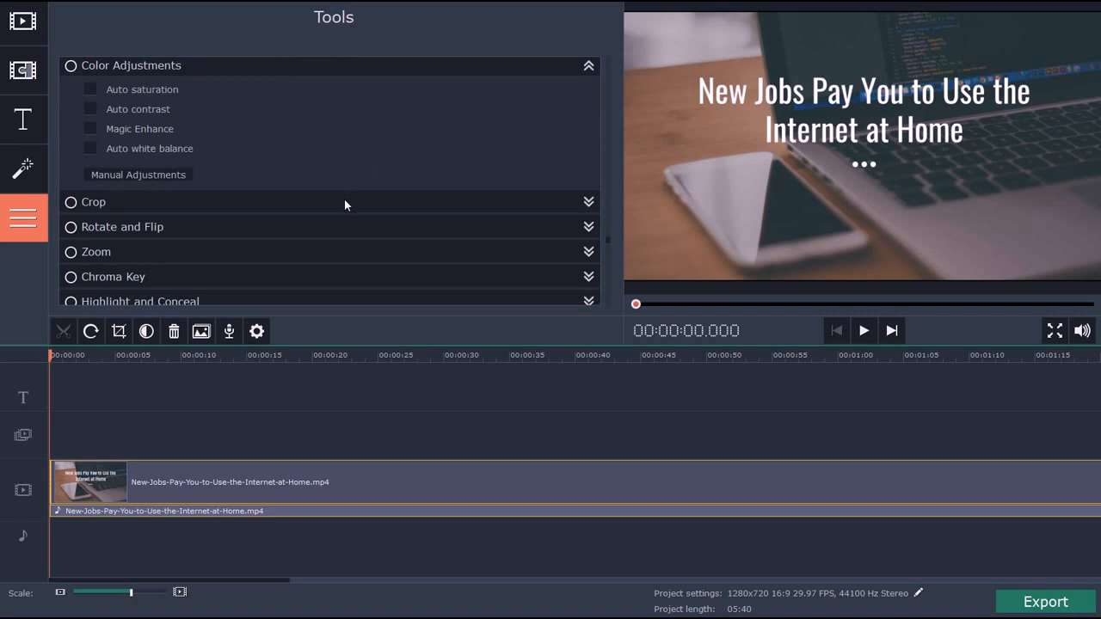
{"action": "left_click", "coordinate": [93, 203]}
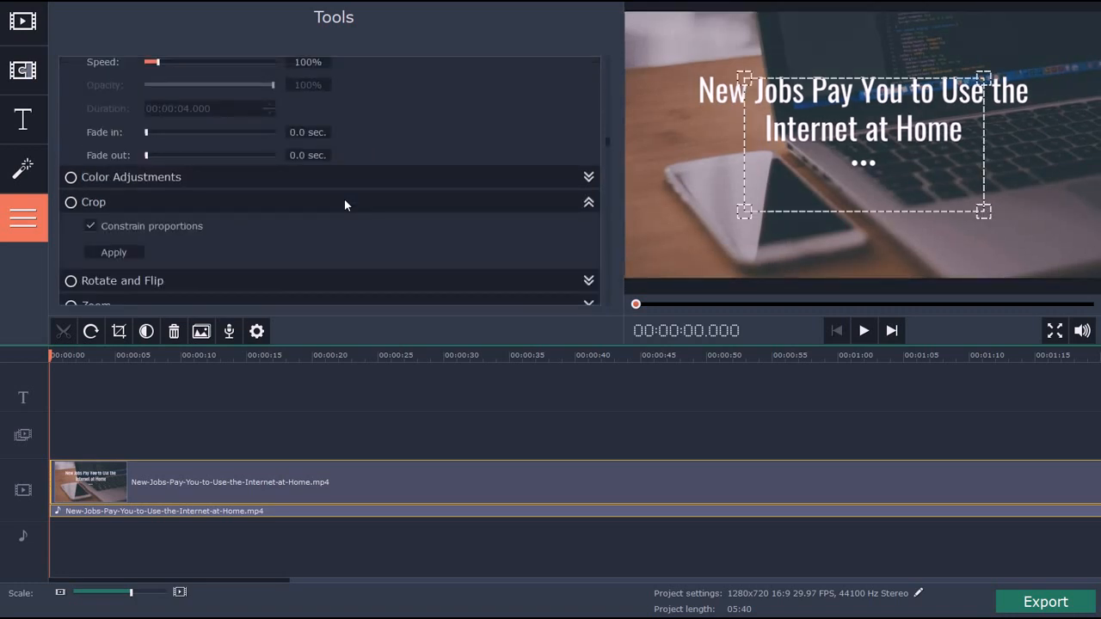
{"action": "scroll", "scroll_direction": "down", "scroll_amount": 3}
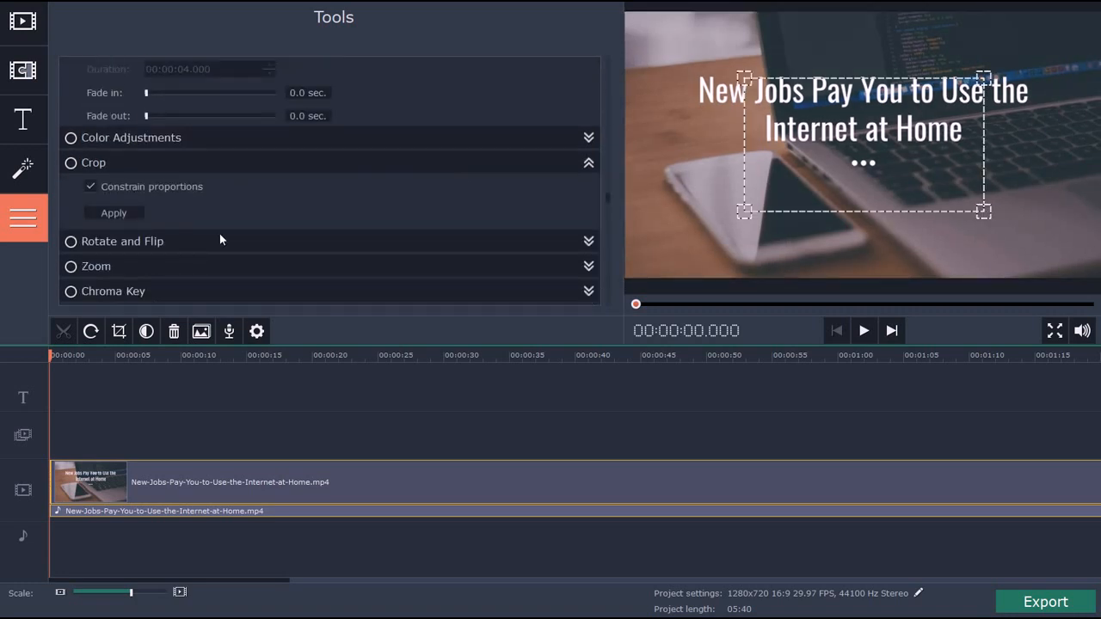
{"action": "left_click", "coordinate": [122, 241]}
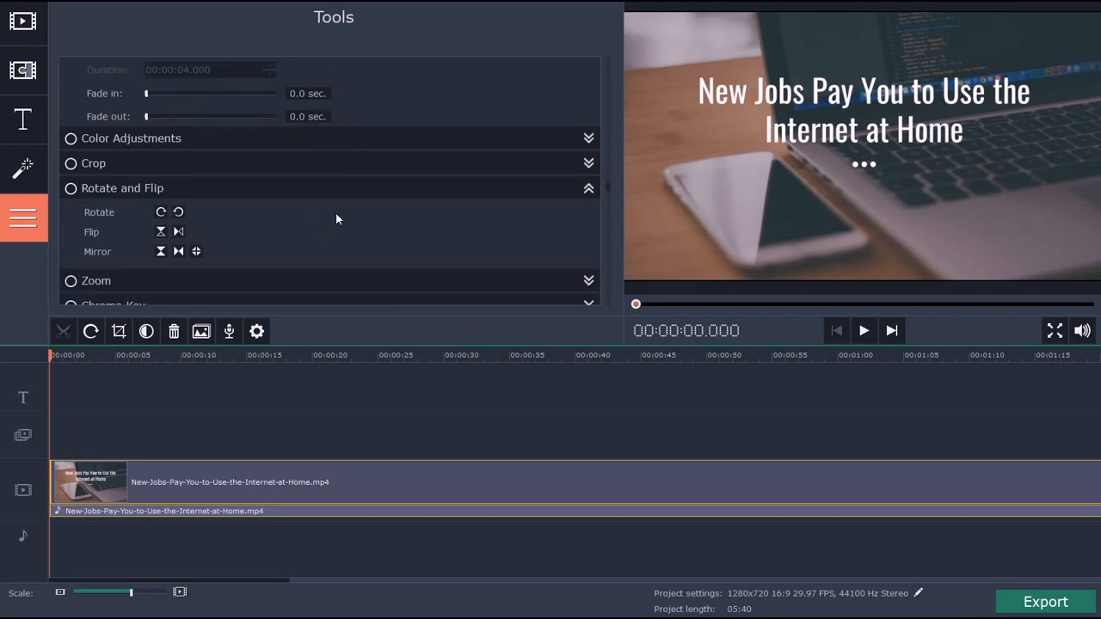
{"action": "mouse_move", "coordinate": [267, 215]}
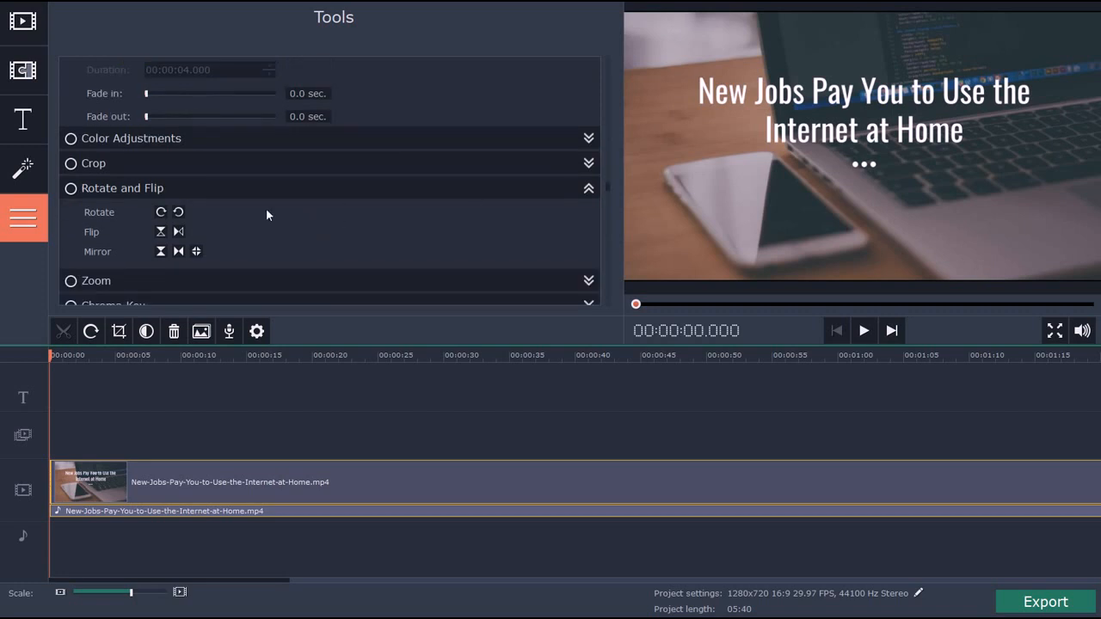
Step: Expand the Chroma Key section showing tolerance 80 and the tools below it
{"action": "left_click", "coordinate": [589, 280]}
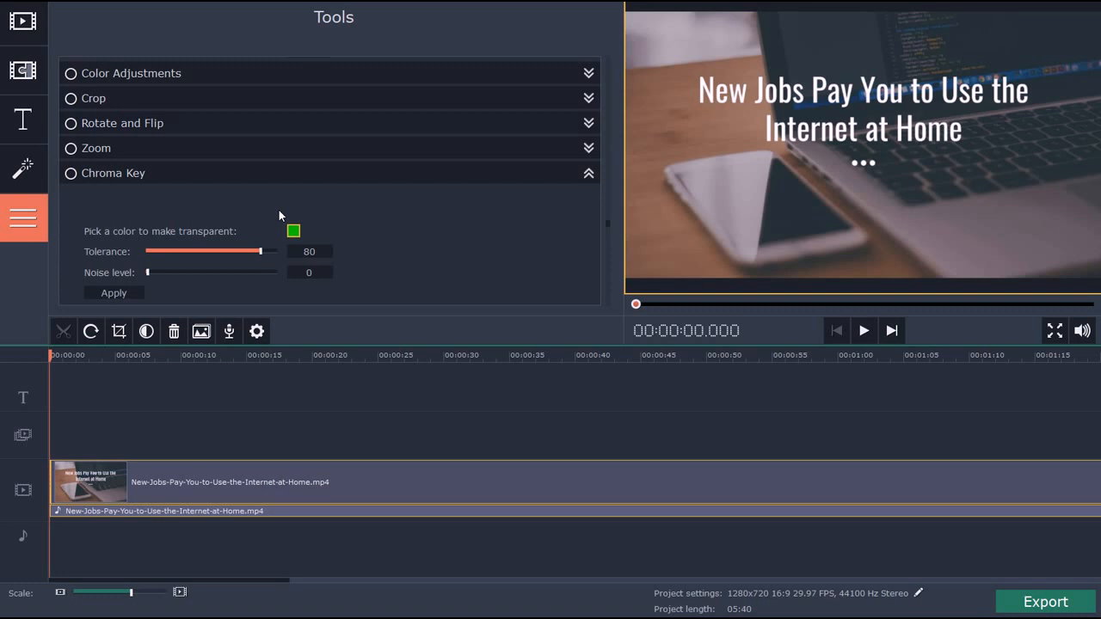
{"action": "mouse_move", "coordinate": [291, 188]}
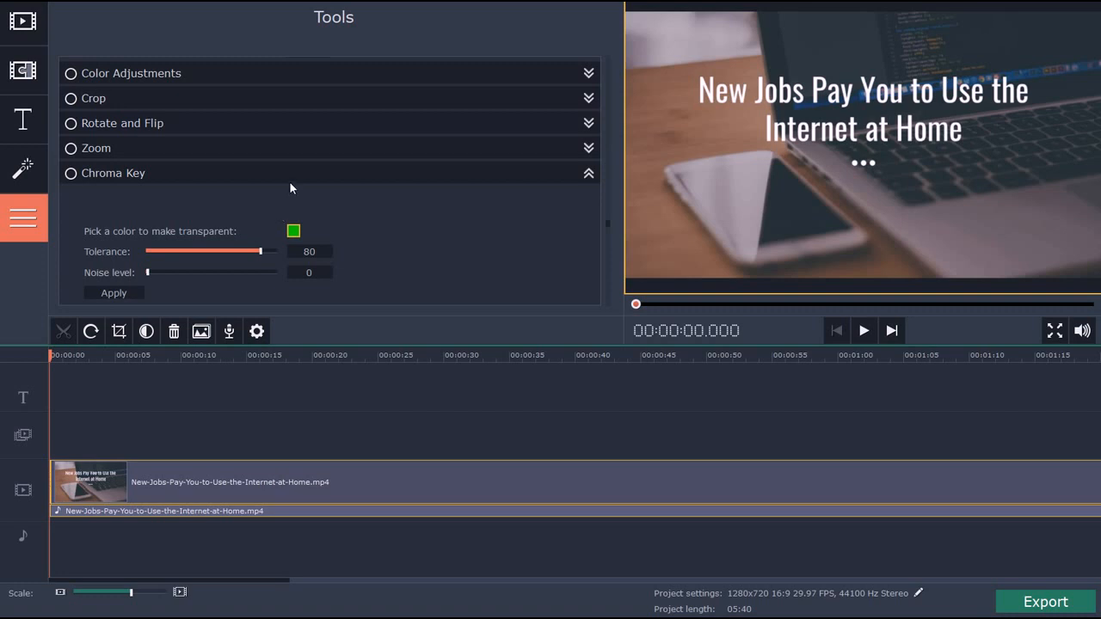
{"action": "mouse_move", "coordinate": [303, 177]}
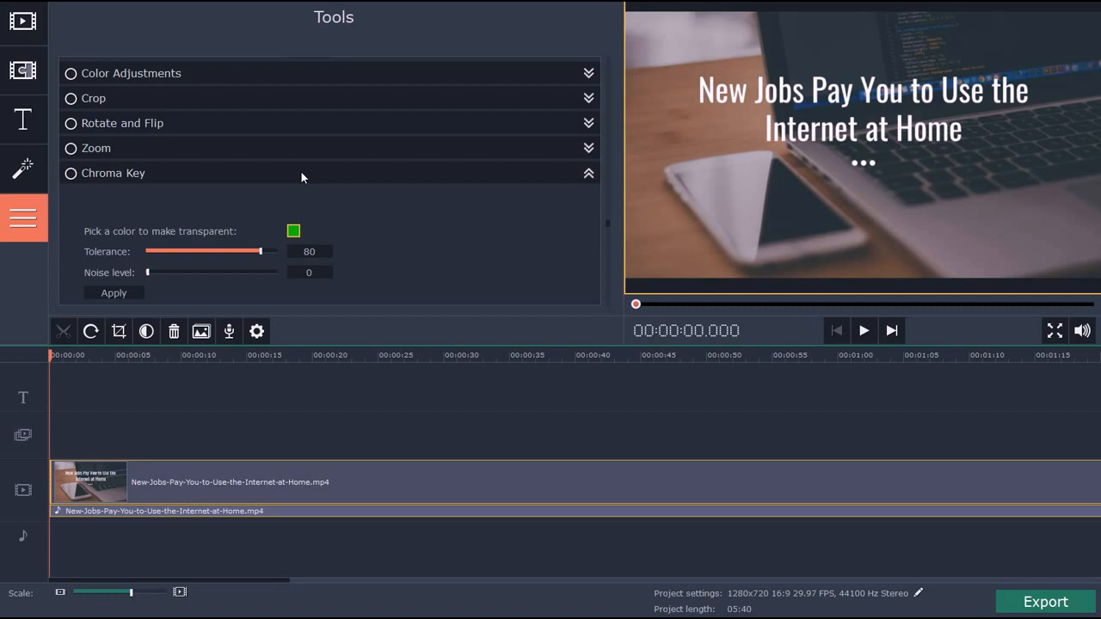
{"action": "scroll", "scroll_direction": "down", "scroll_amount": 3}
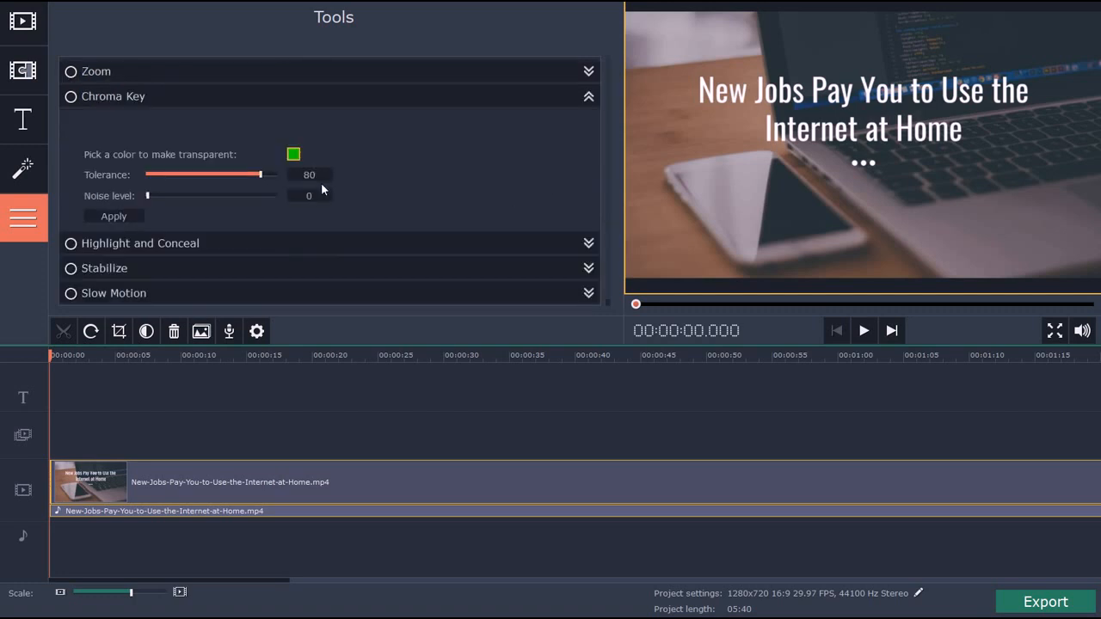
Step: Try a Highlight and Conceal box over the title text, remove it, and expand Slow Motion
{"action": "left_click", "coordinate": [141, 242]}
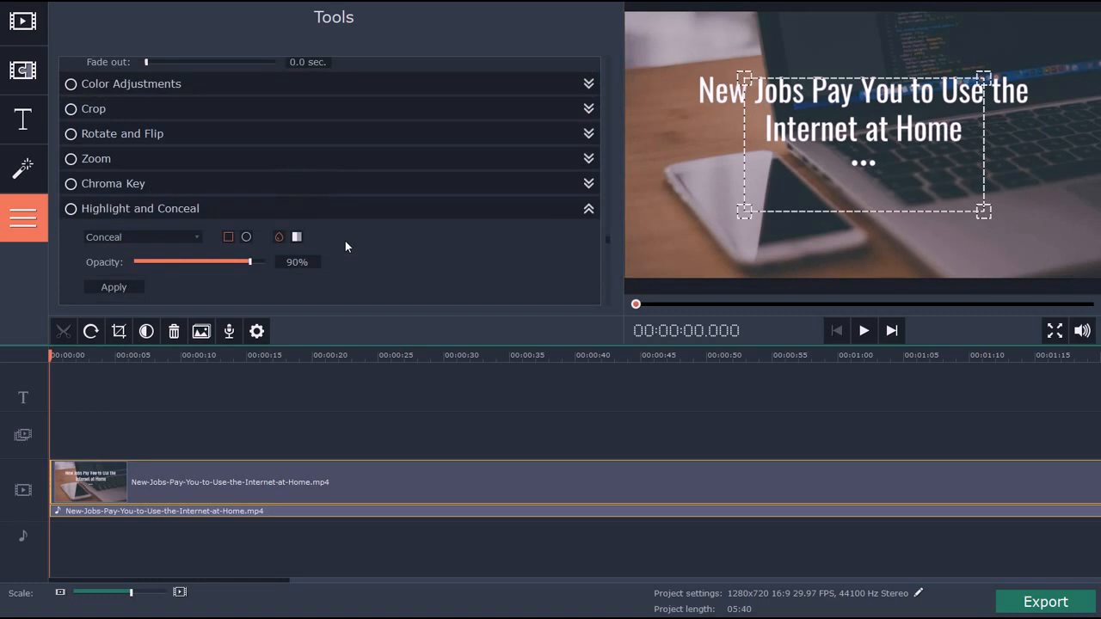
{"action": "mouse_move", "coordinate": [342, 210]}
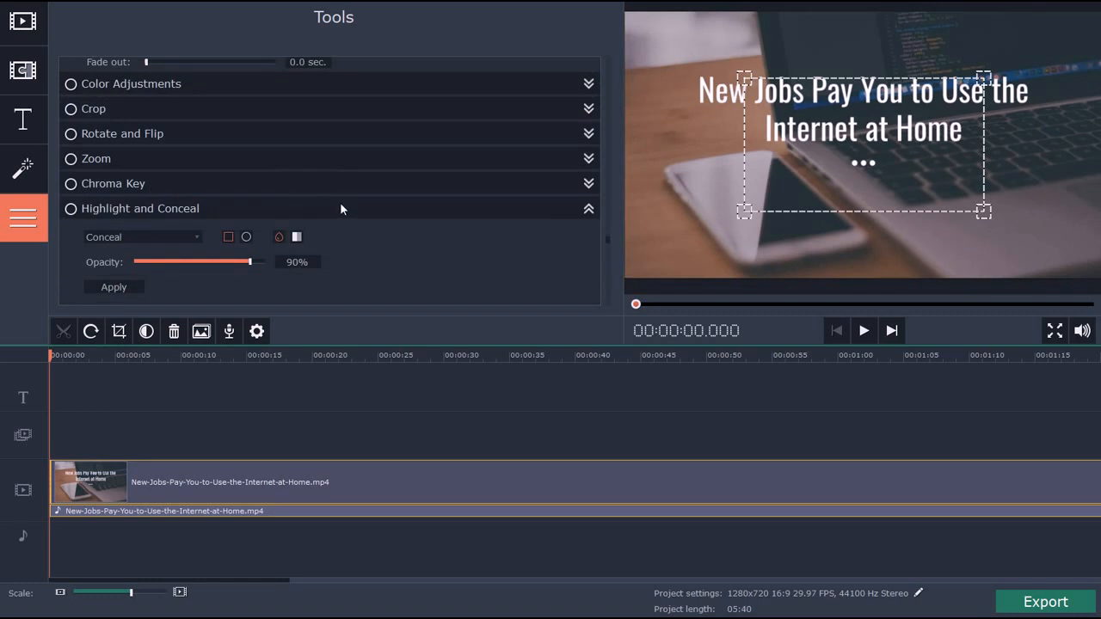
{"action": "mouse_move", "coordinate": [748, 83]}
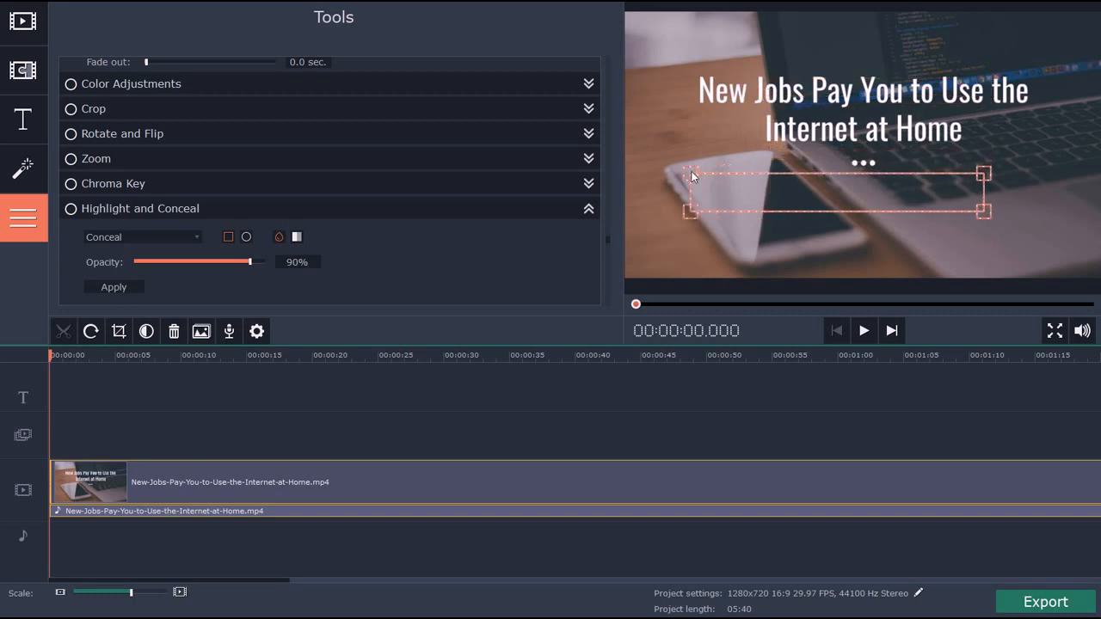
{"action": "left_click_drag", "start_coordinate": [251, 262], "coordinate": [265, 262]}
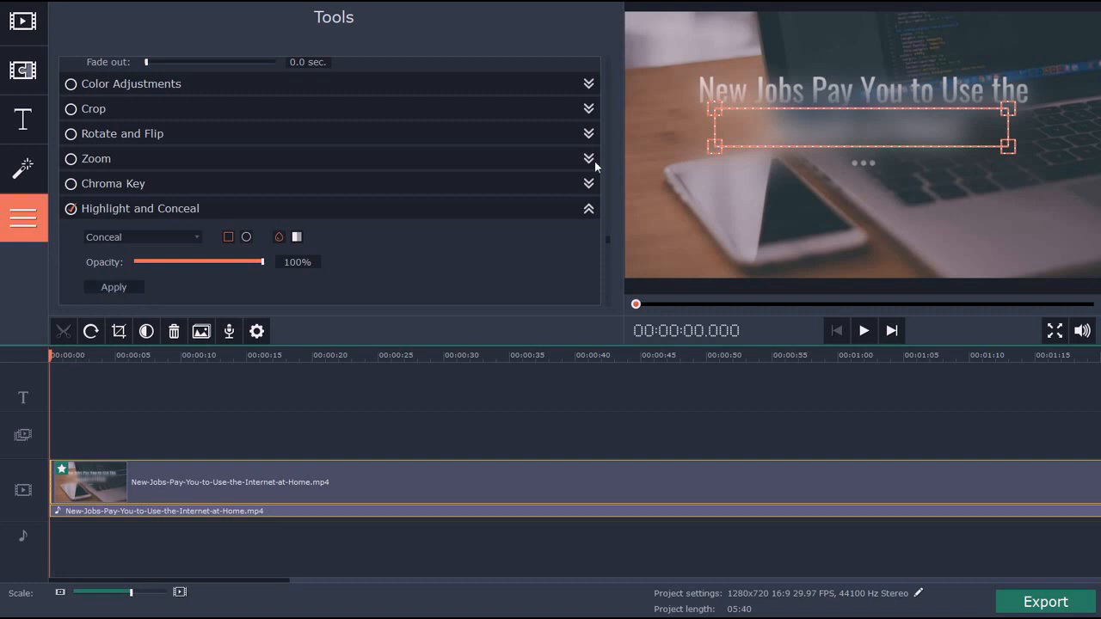
{"action": "scroll", "scroll_direction": "down", "scroll_amount": 3}
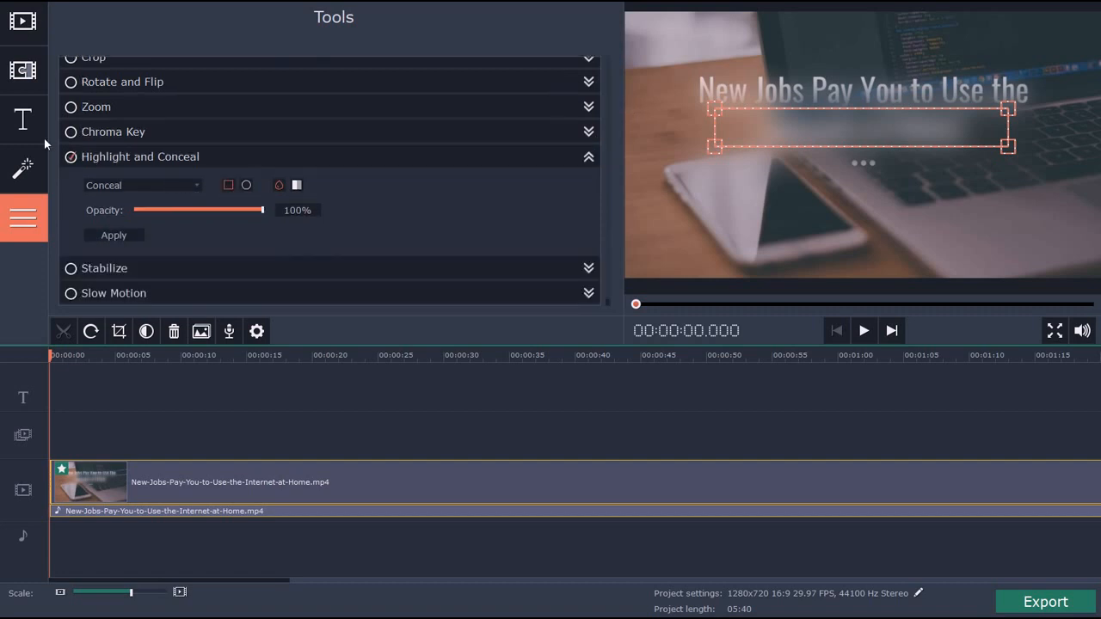
{"action": "left_click_drag", "start_coordinate": [265, 210], "coordinate": [250, 210]}
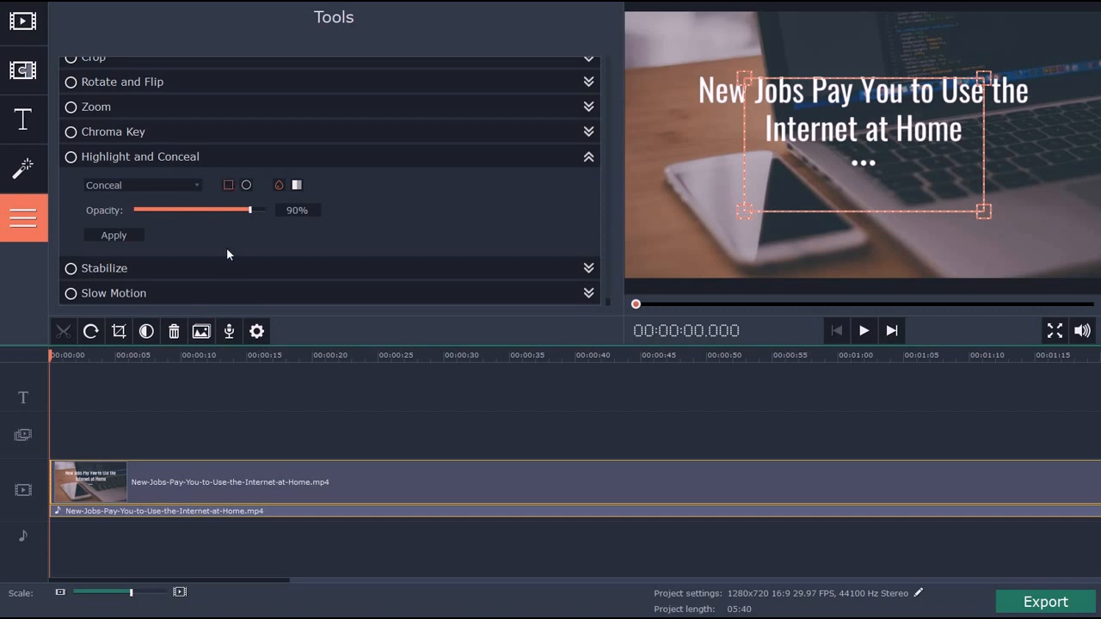
{"action": "left_click", "coordinate": [103, 268]}
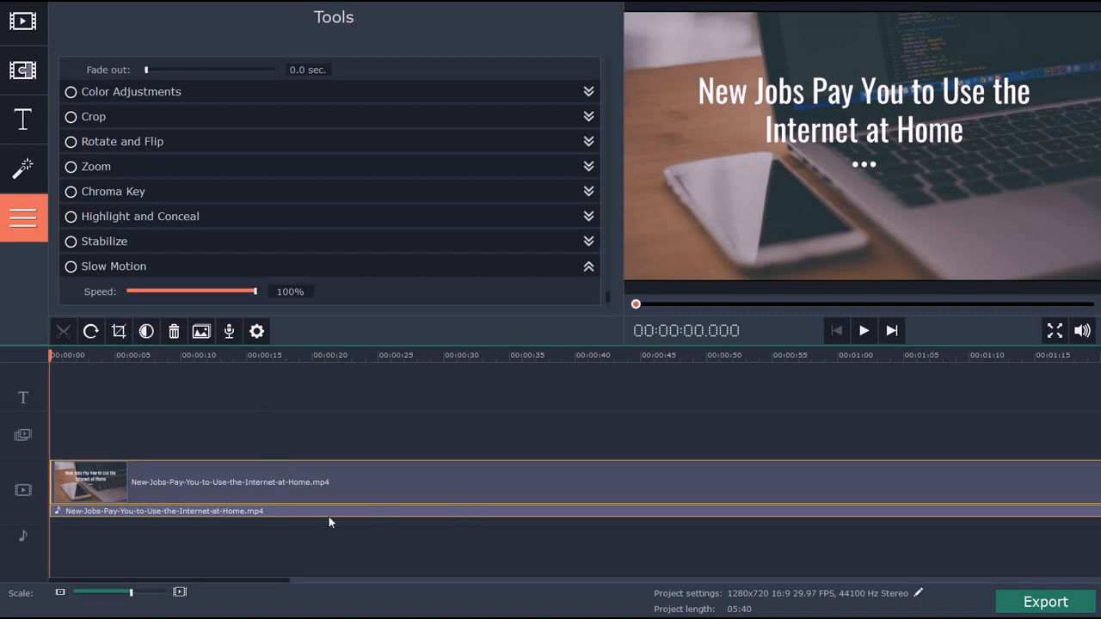
{"action": "mouse_move", "coordinate": [170, 428]}
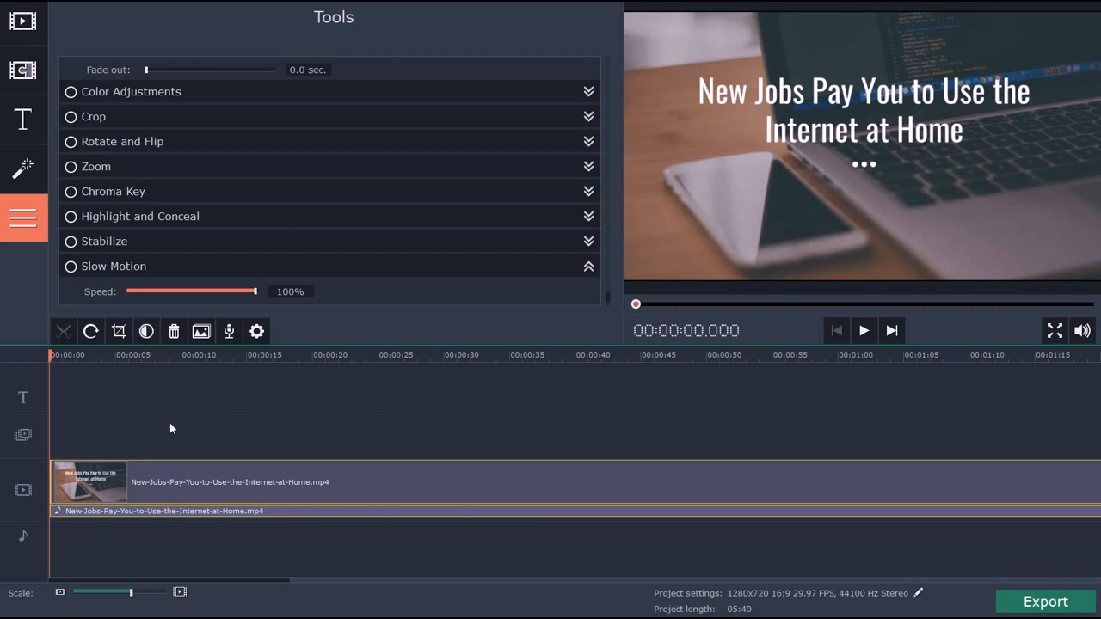
{"action": "mouse_move", "coordinate": [189, 482]}
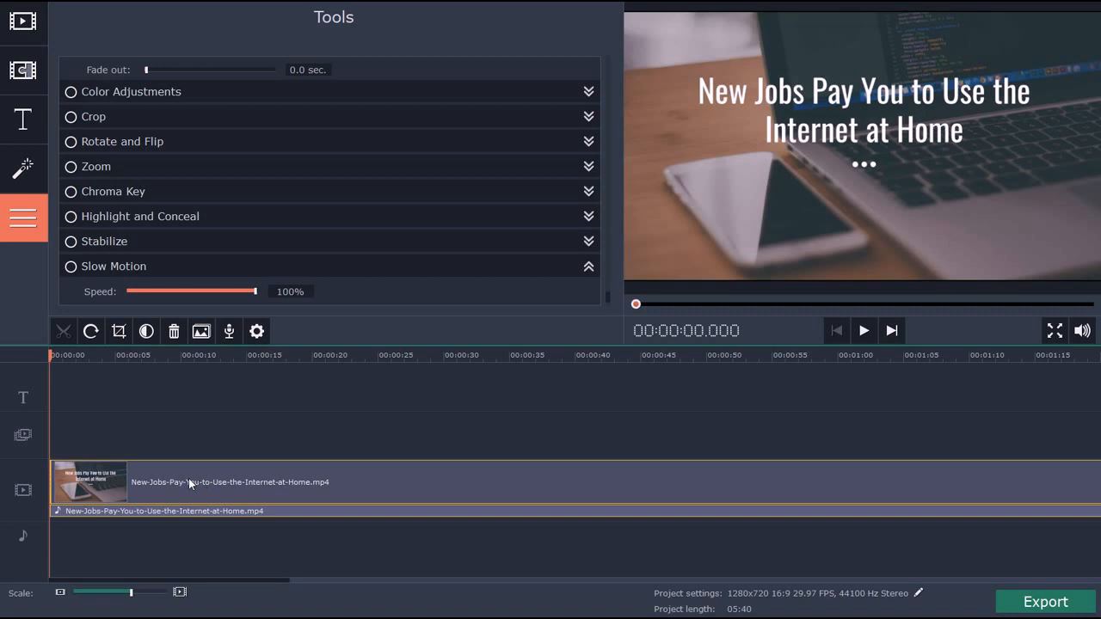
{"action": "mouse_move", "coordinate": [572, 377]}
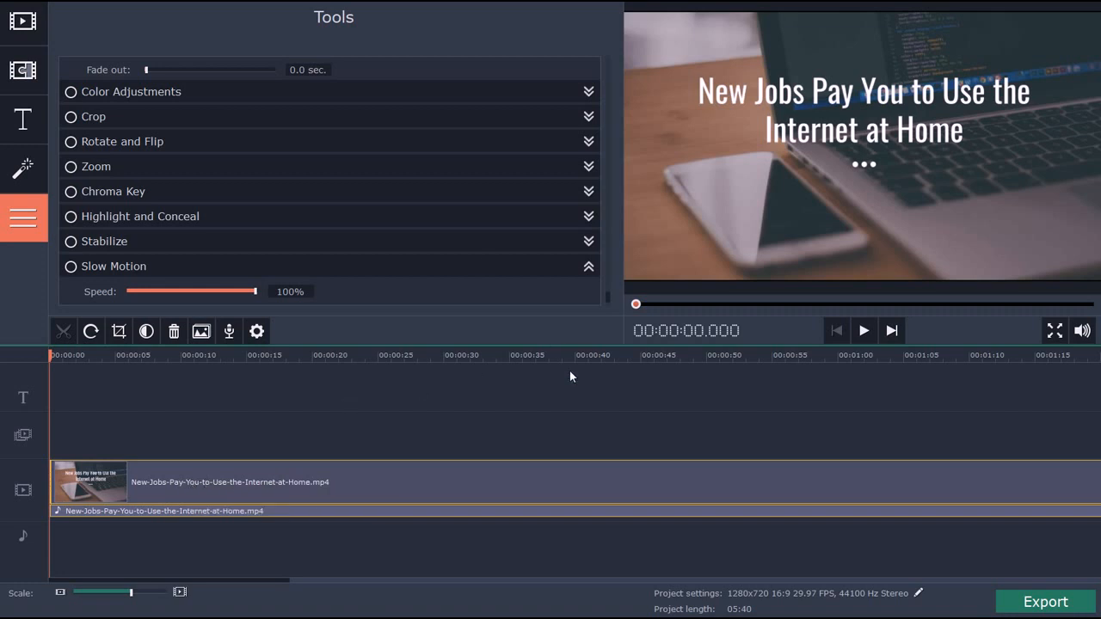
{"action": "mouse_move", "coordinate": [516, 434]}
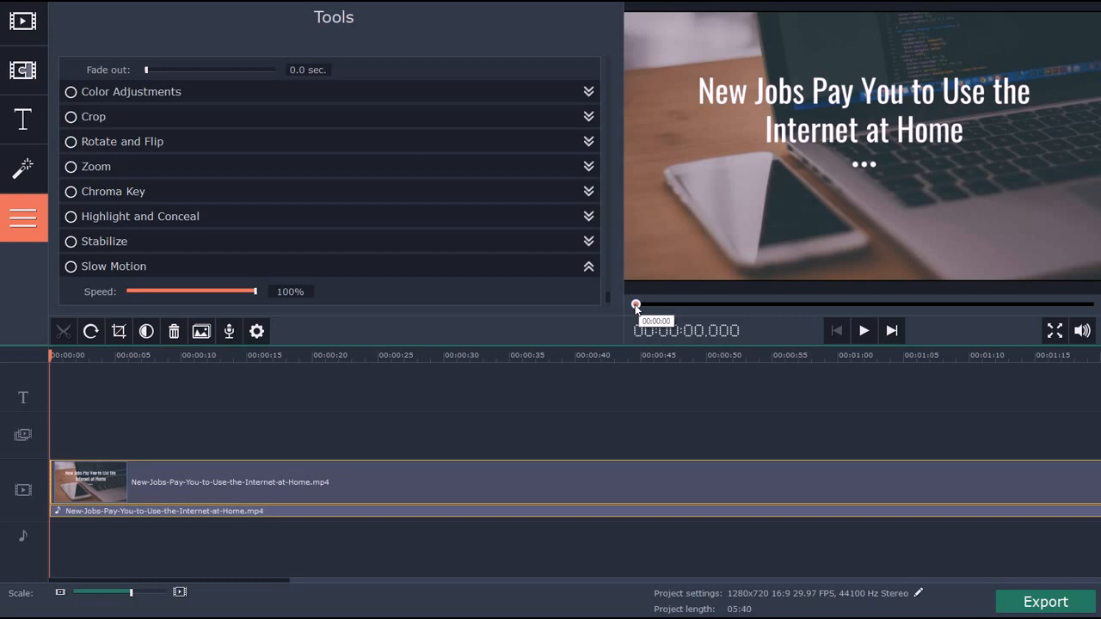
Step: Scrub the playhead forward to about 22.8 seconds into the clip
{"action": "left_click_drag", "start_coordinate": [637, 305], "coordinate": [667, 304]}
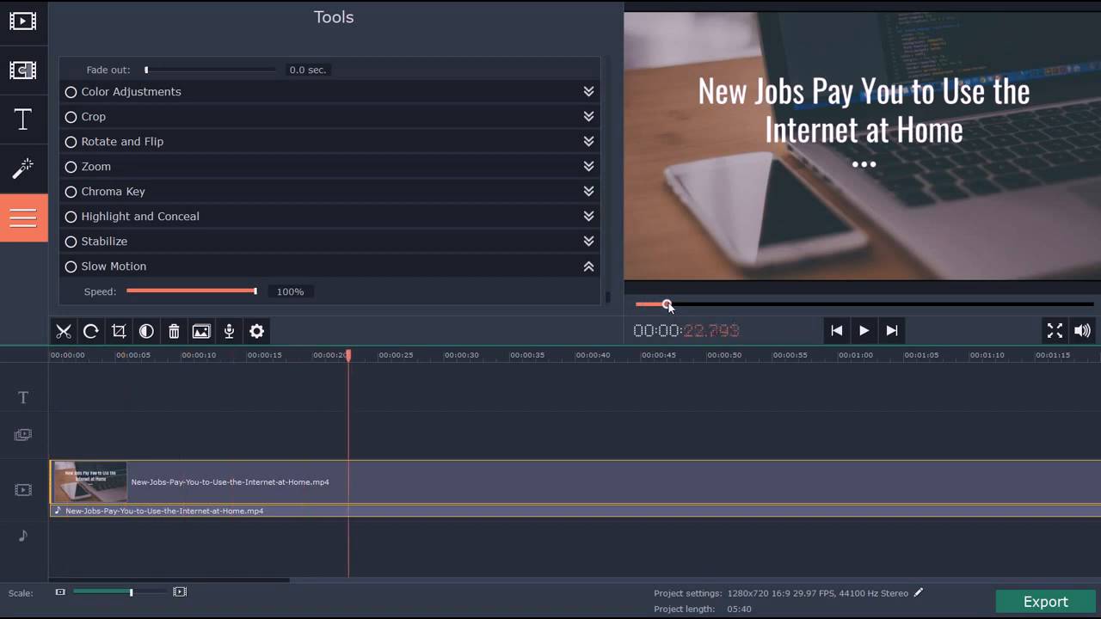
Step: Scrub the playhead to about 54.8 seconds and bring up the project's export settings
{"action": "left_click_drag", "start_coordinate": [667, 305], "coordinate": [705, 305]}
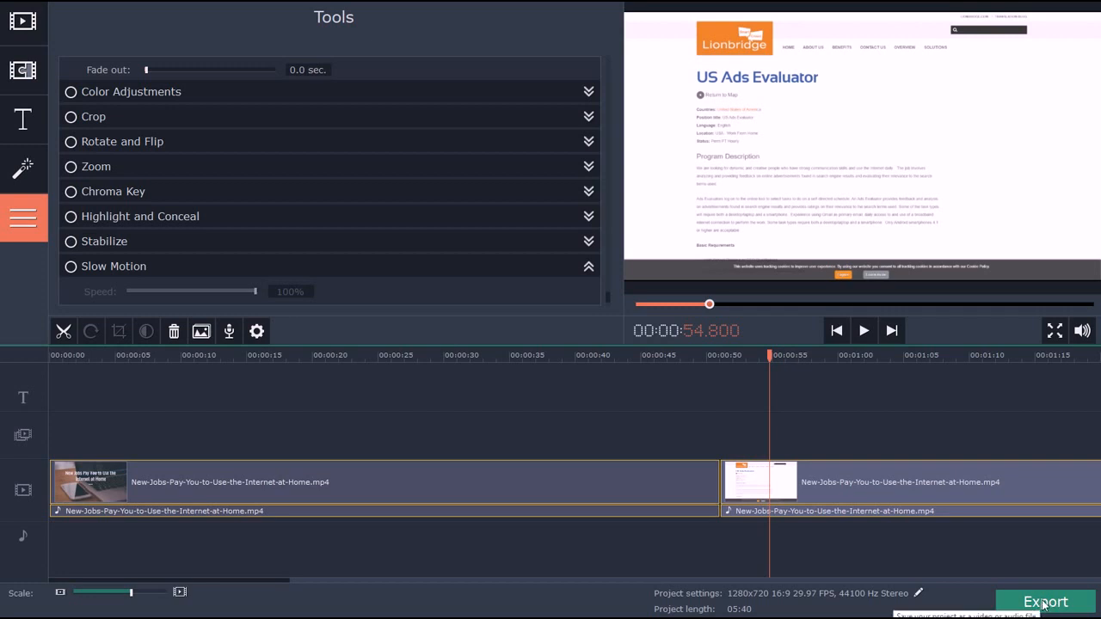
{"action": "left_click", "coordinate": [1046, 602]}
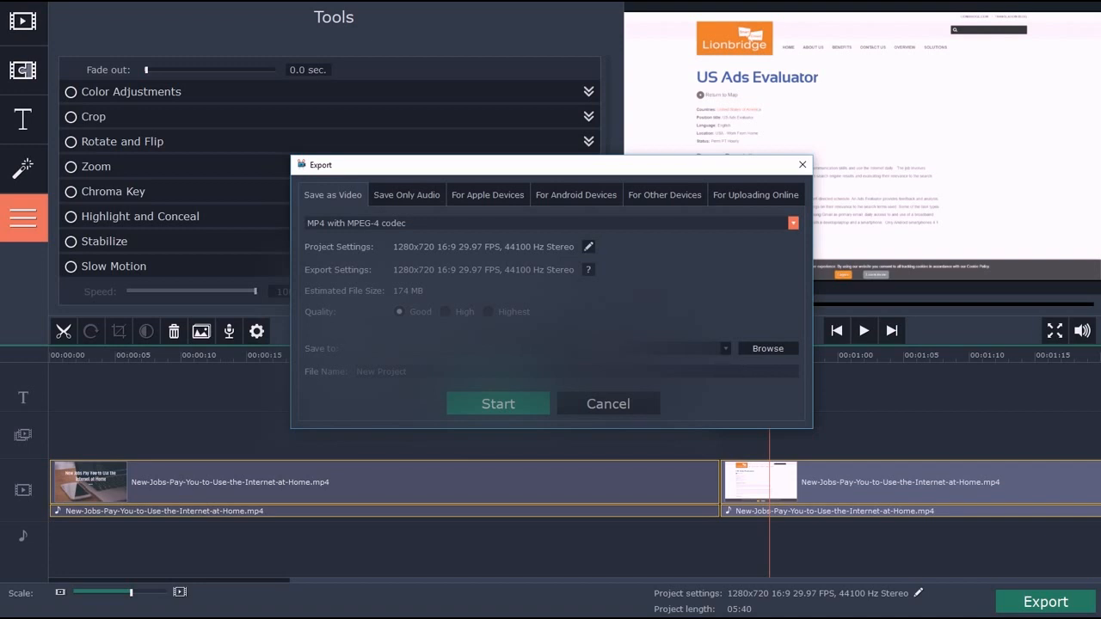
{"action": "mouse_move", "coordinate": [566, 385]}
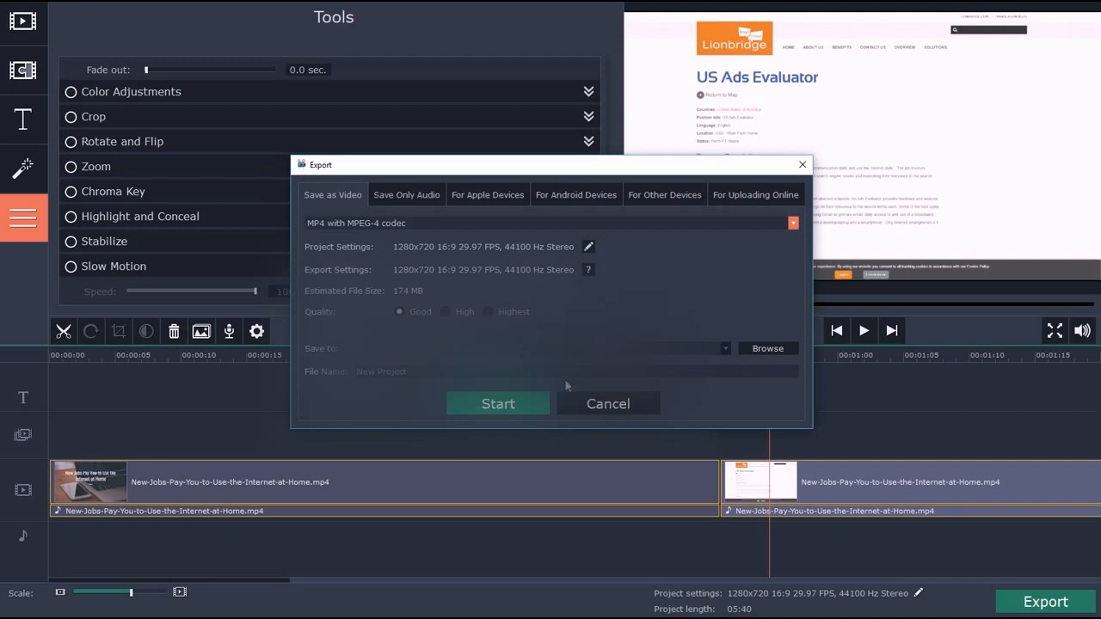
{"action": "mouse_move", "coordinate": [531, 225]}
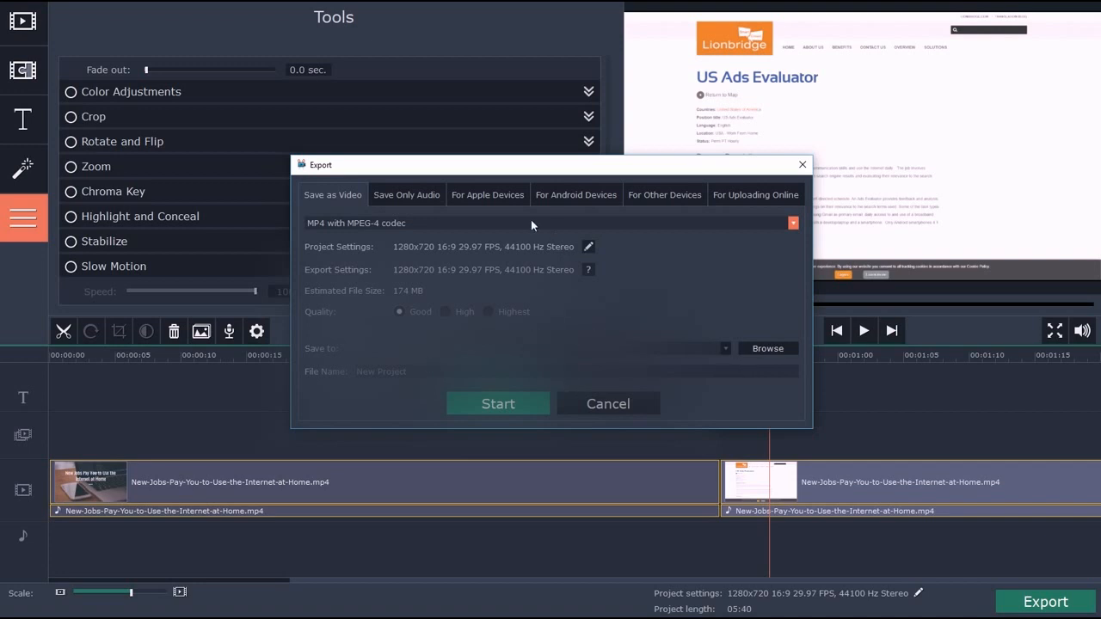
{"action": "mouse_move", "coordinate": [664, 194]}
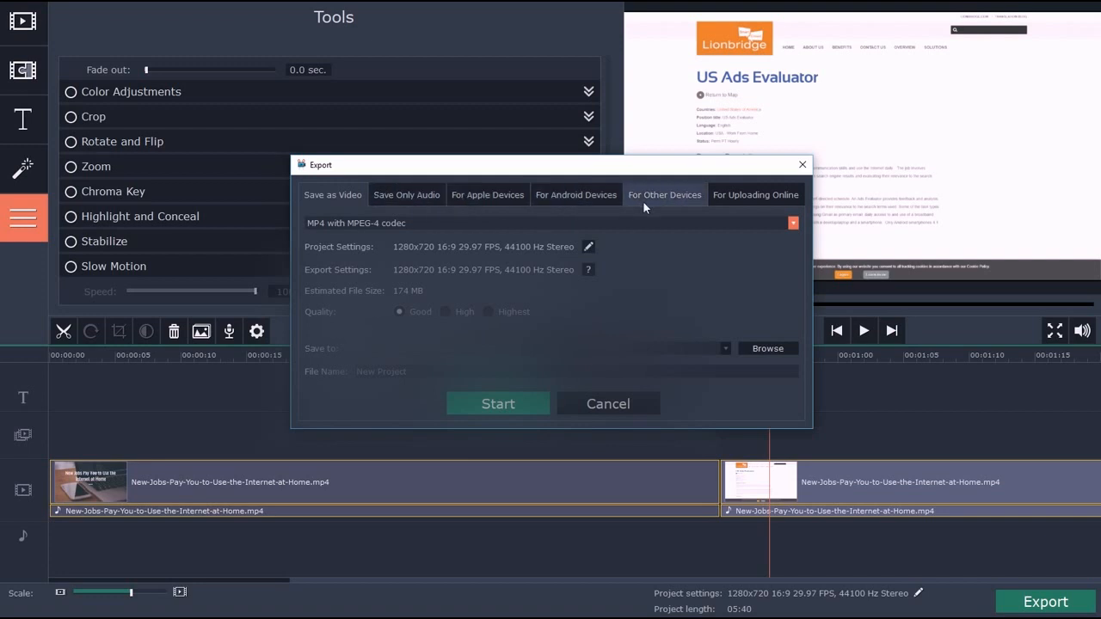
{"action": "mouse_move", "coordinate": [757, 203]}
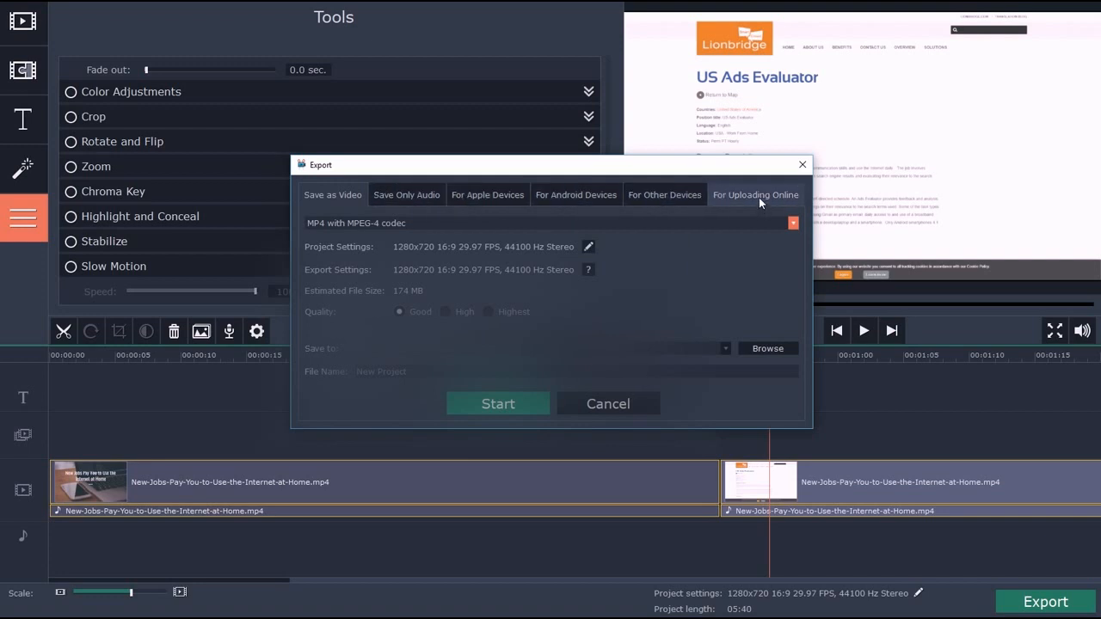
{"action": "mouse_move", "coordinate": [508, 239]}
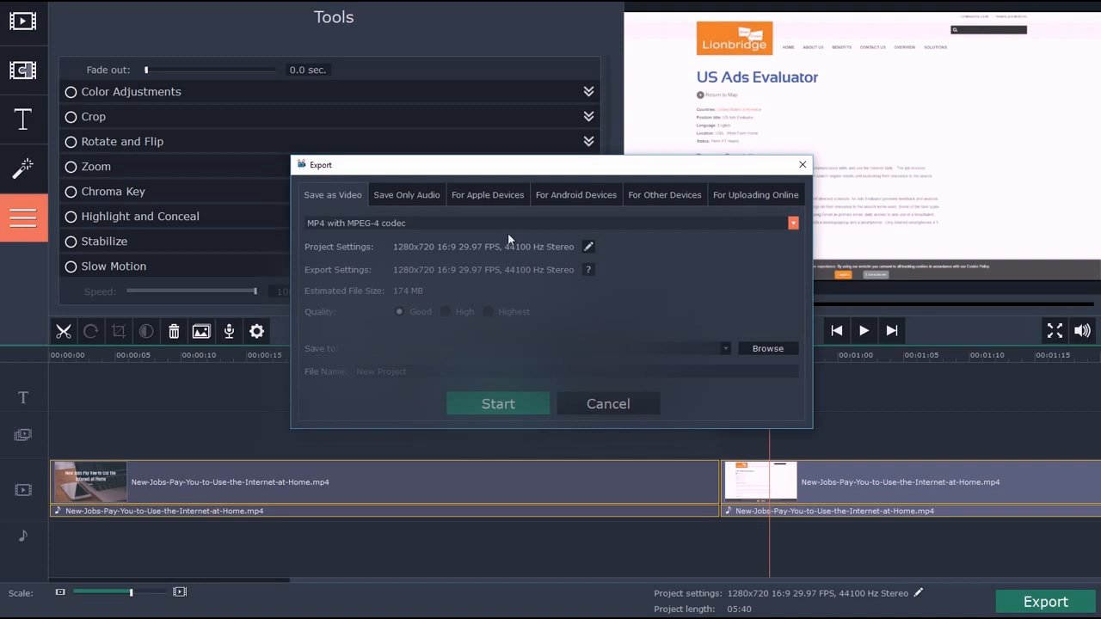
{"action": "mouse_move", "coordinate": [692, 226]}
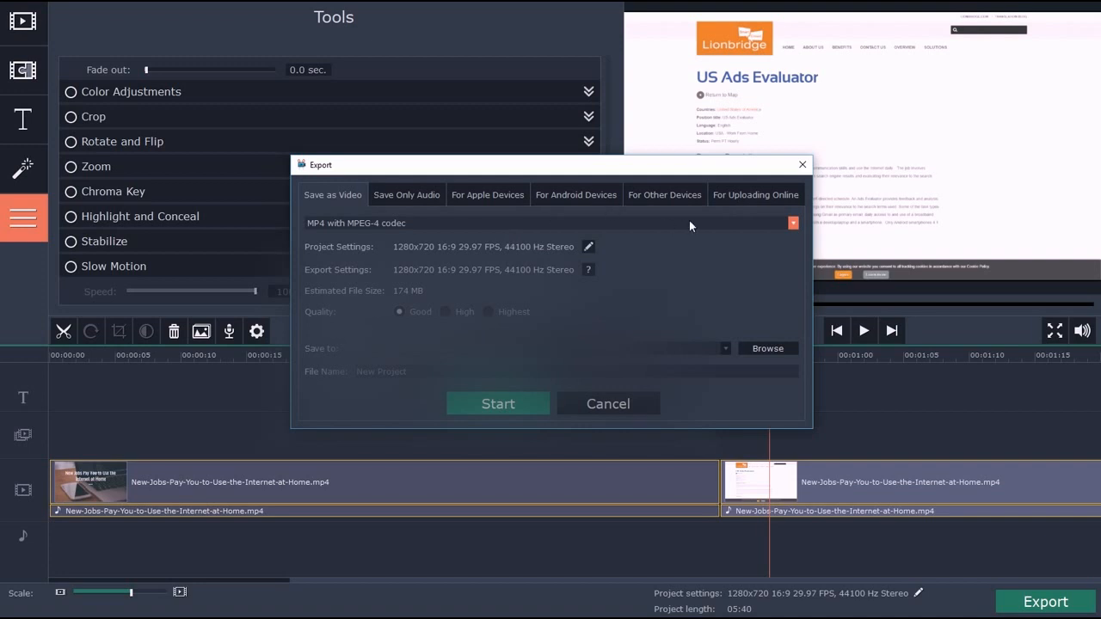
{"action": "mouse_move", "coordinate": [709, 221]}
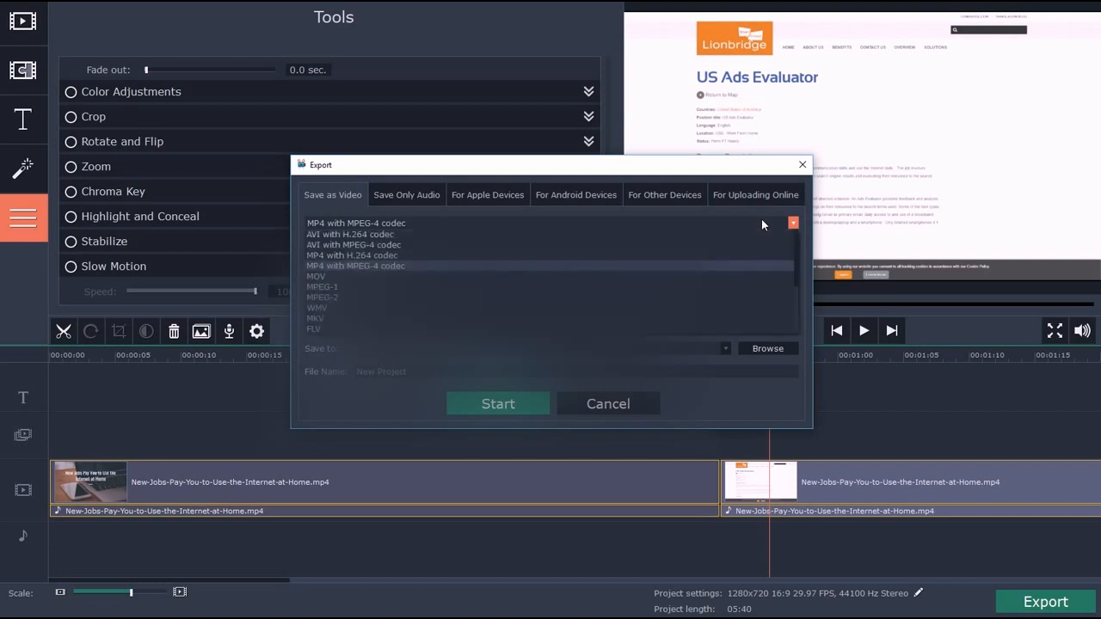
{"action": "left_click", "coordinate": [356, 224]}
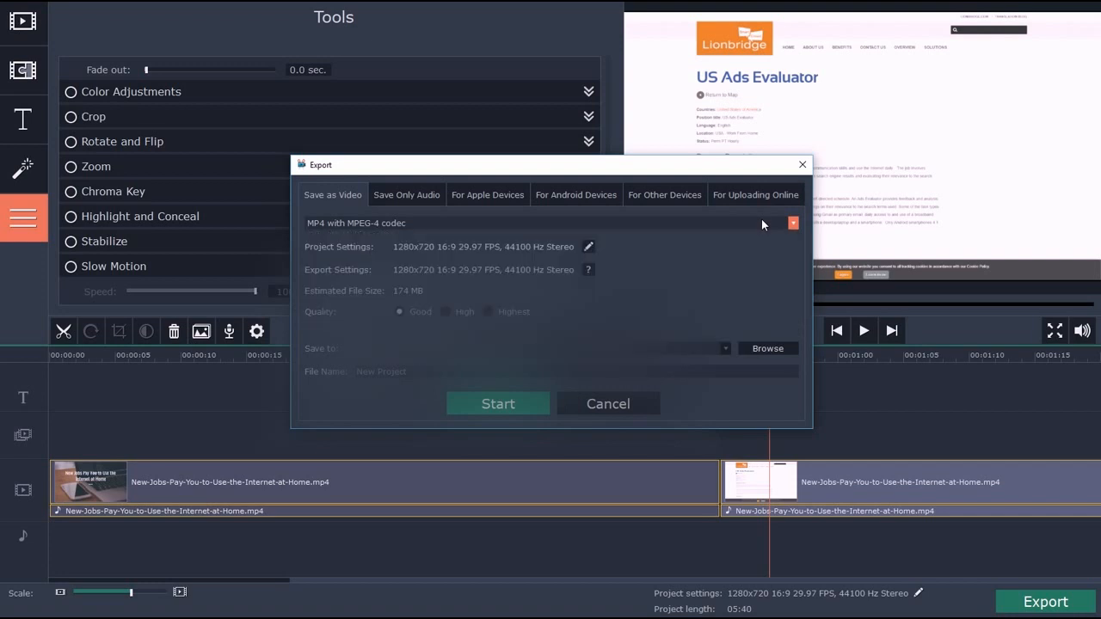
{"action": "left_click", "coordinate": [607, 402]}
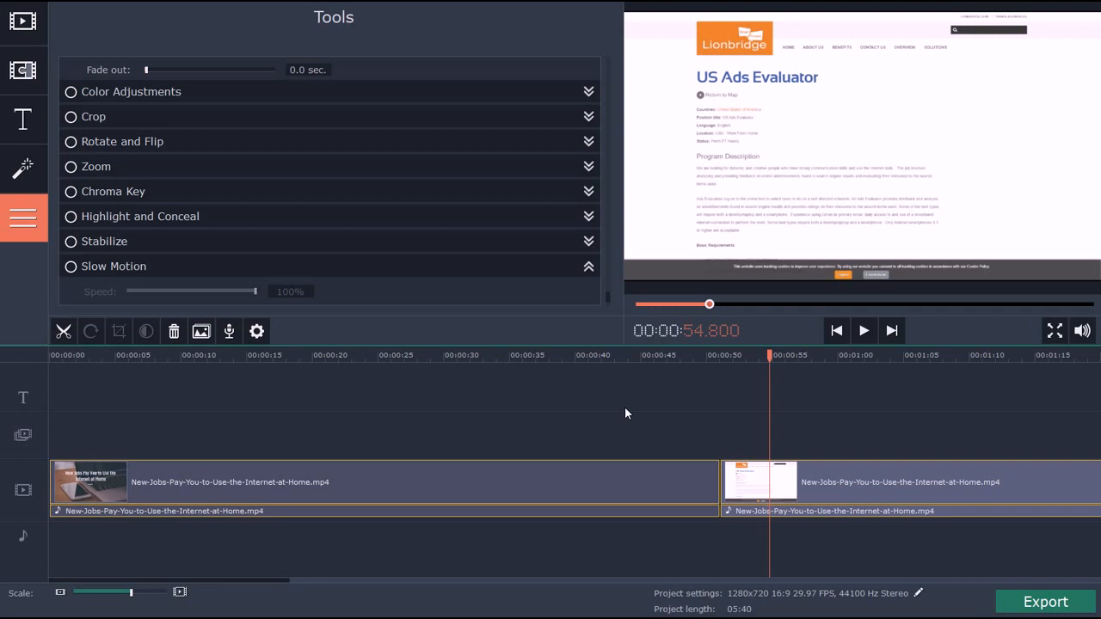
Step: Scrub the playhead back to roughly the 15-second mark
{"action": "left_click_drag", "start_coordinate": [708, 303], "coordinate": [676, 304]}
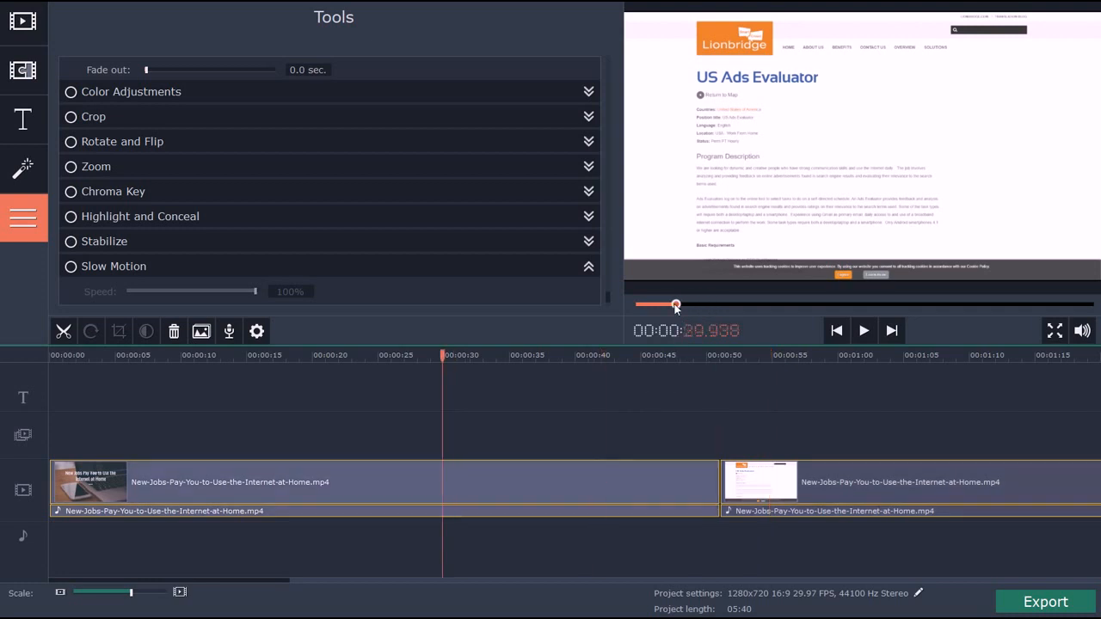
{"action": "left_click_drag", "start_coordinate": [675, 306], "coordinate": [657, 306]}
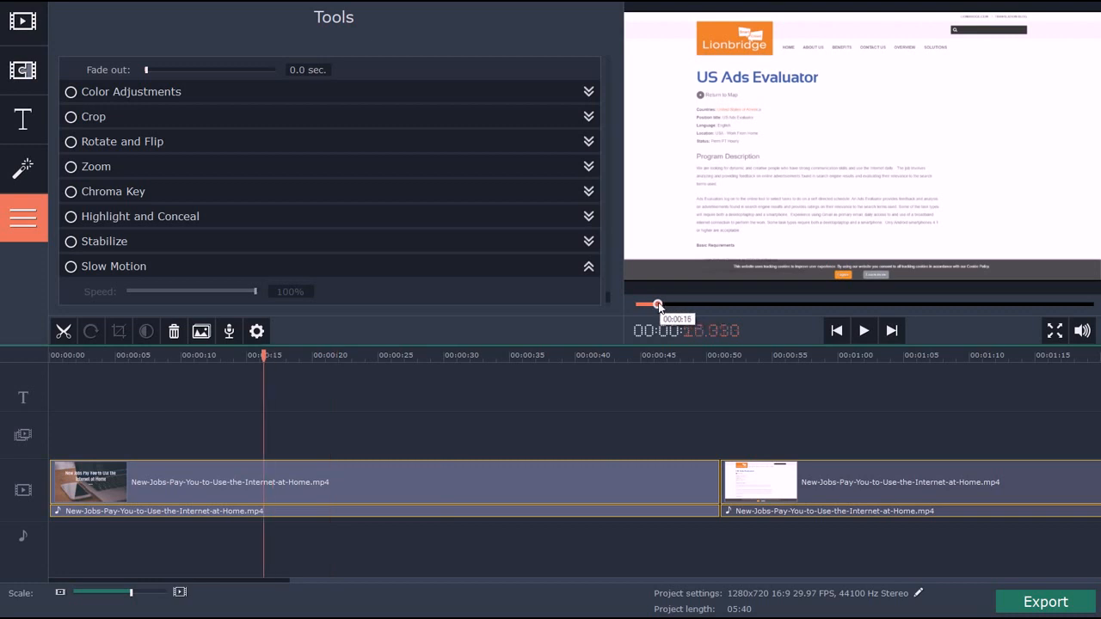